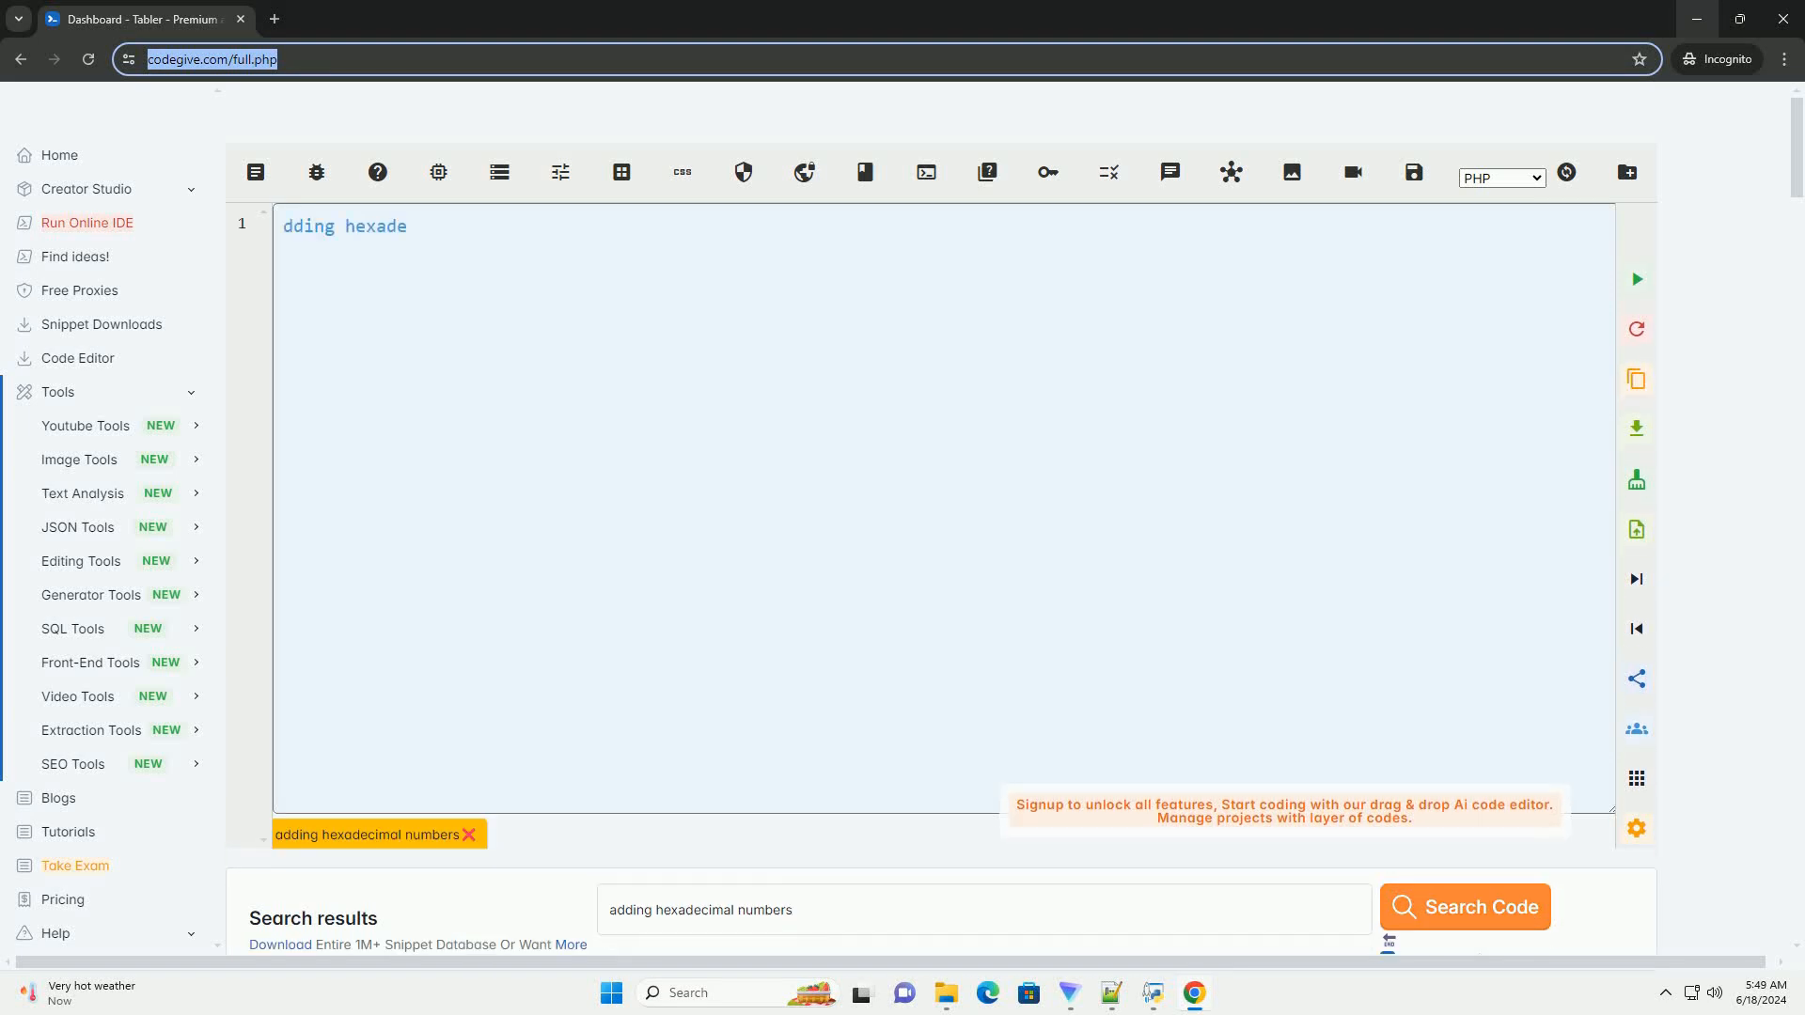
type("cimal numbers involves adding the digits from right to left, just like adding decimal numbers. However, in hexadecimal, we have 16 digits (0-9 and A-F) instead")
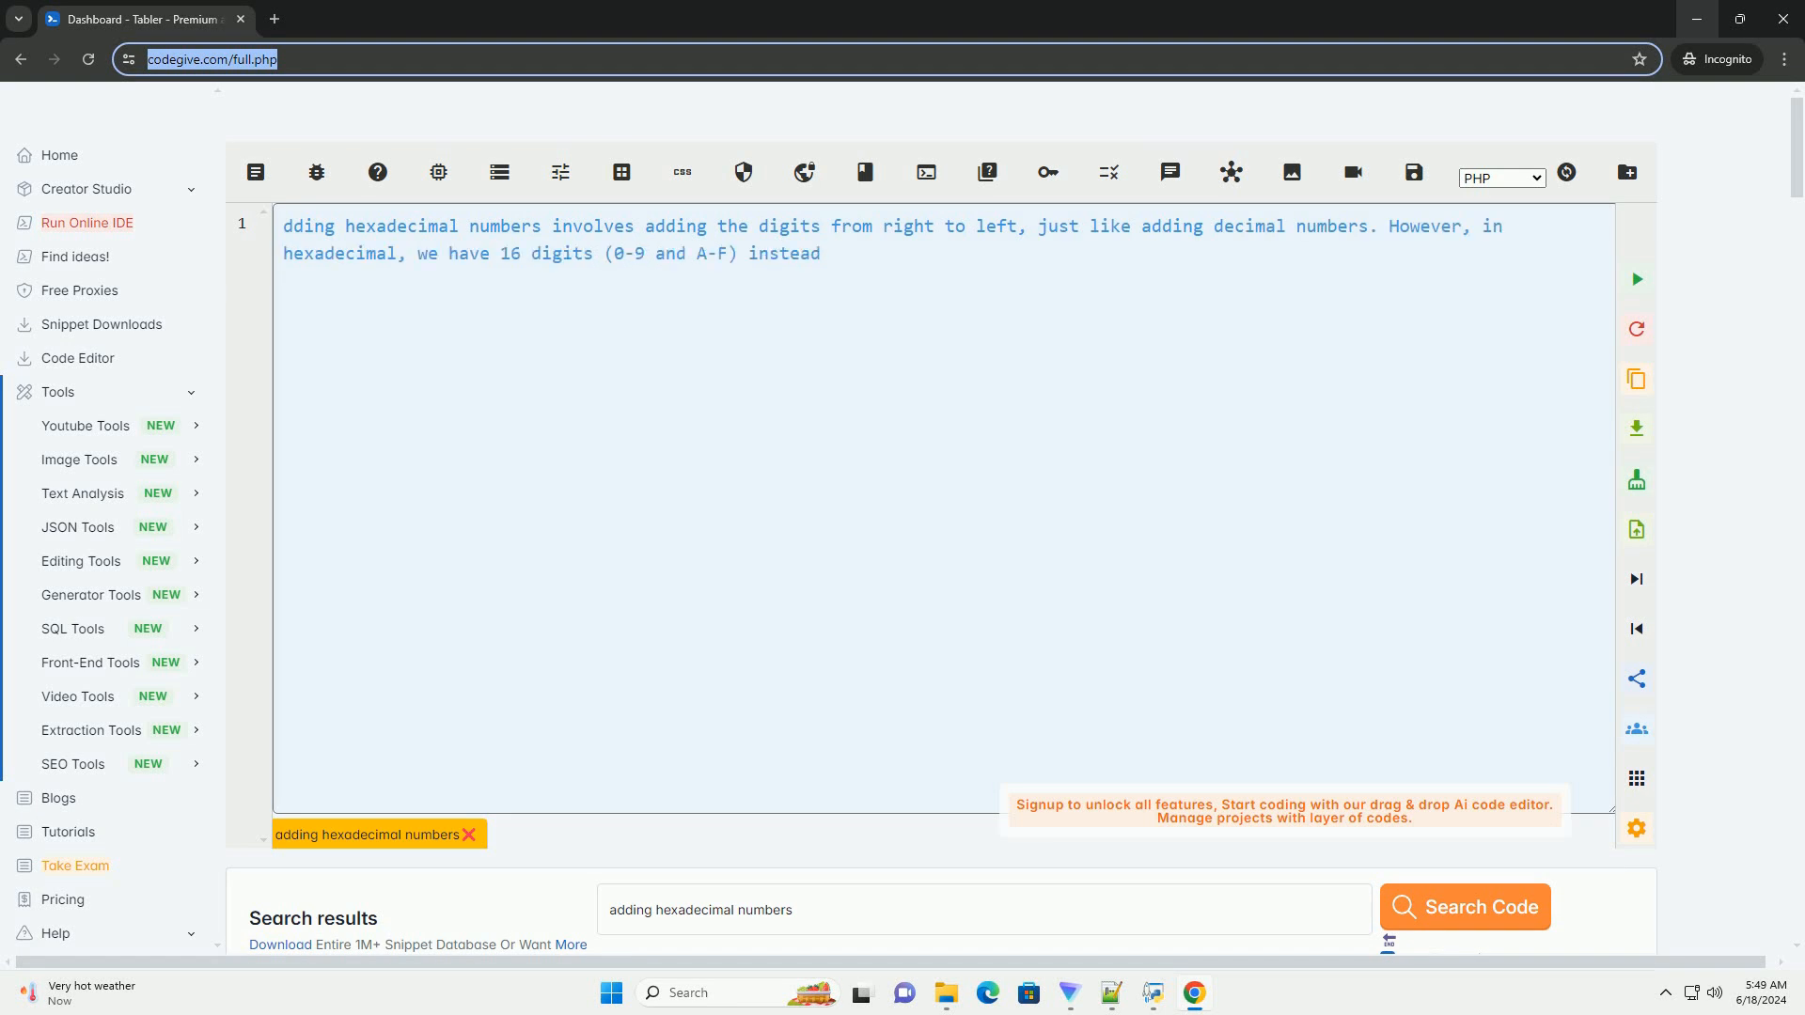
type("of 10. If the sum of two digits is greater than or equal to 16, we carry over to the next digit.")
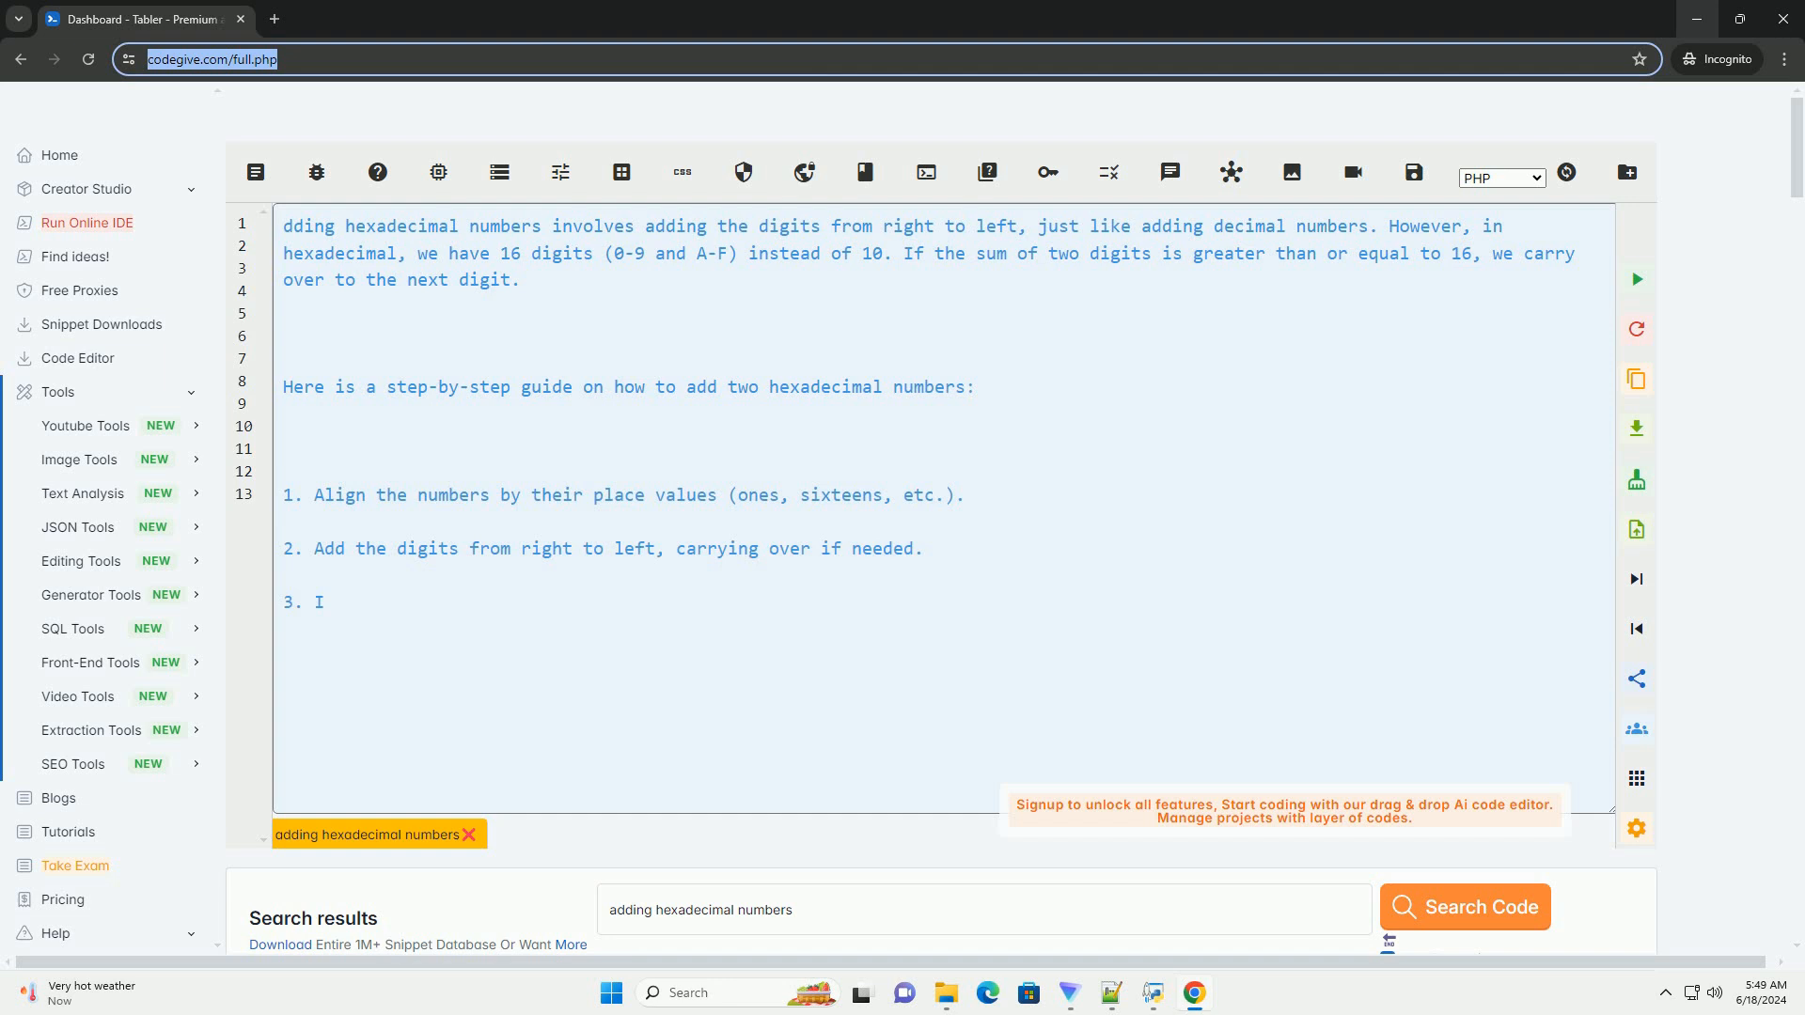
type("f the sum is 10 or greater, replace it with the corresponding letter (A-F).")
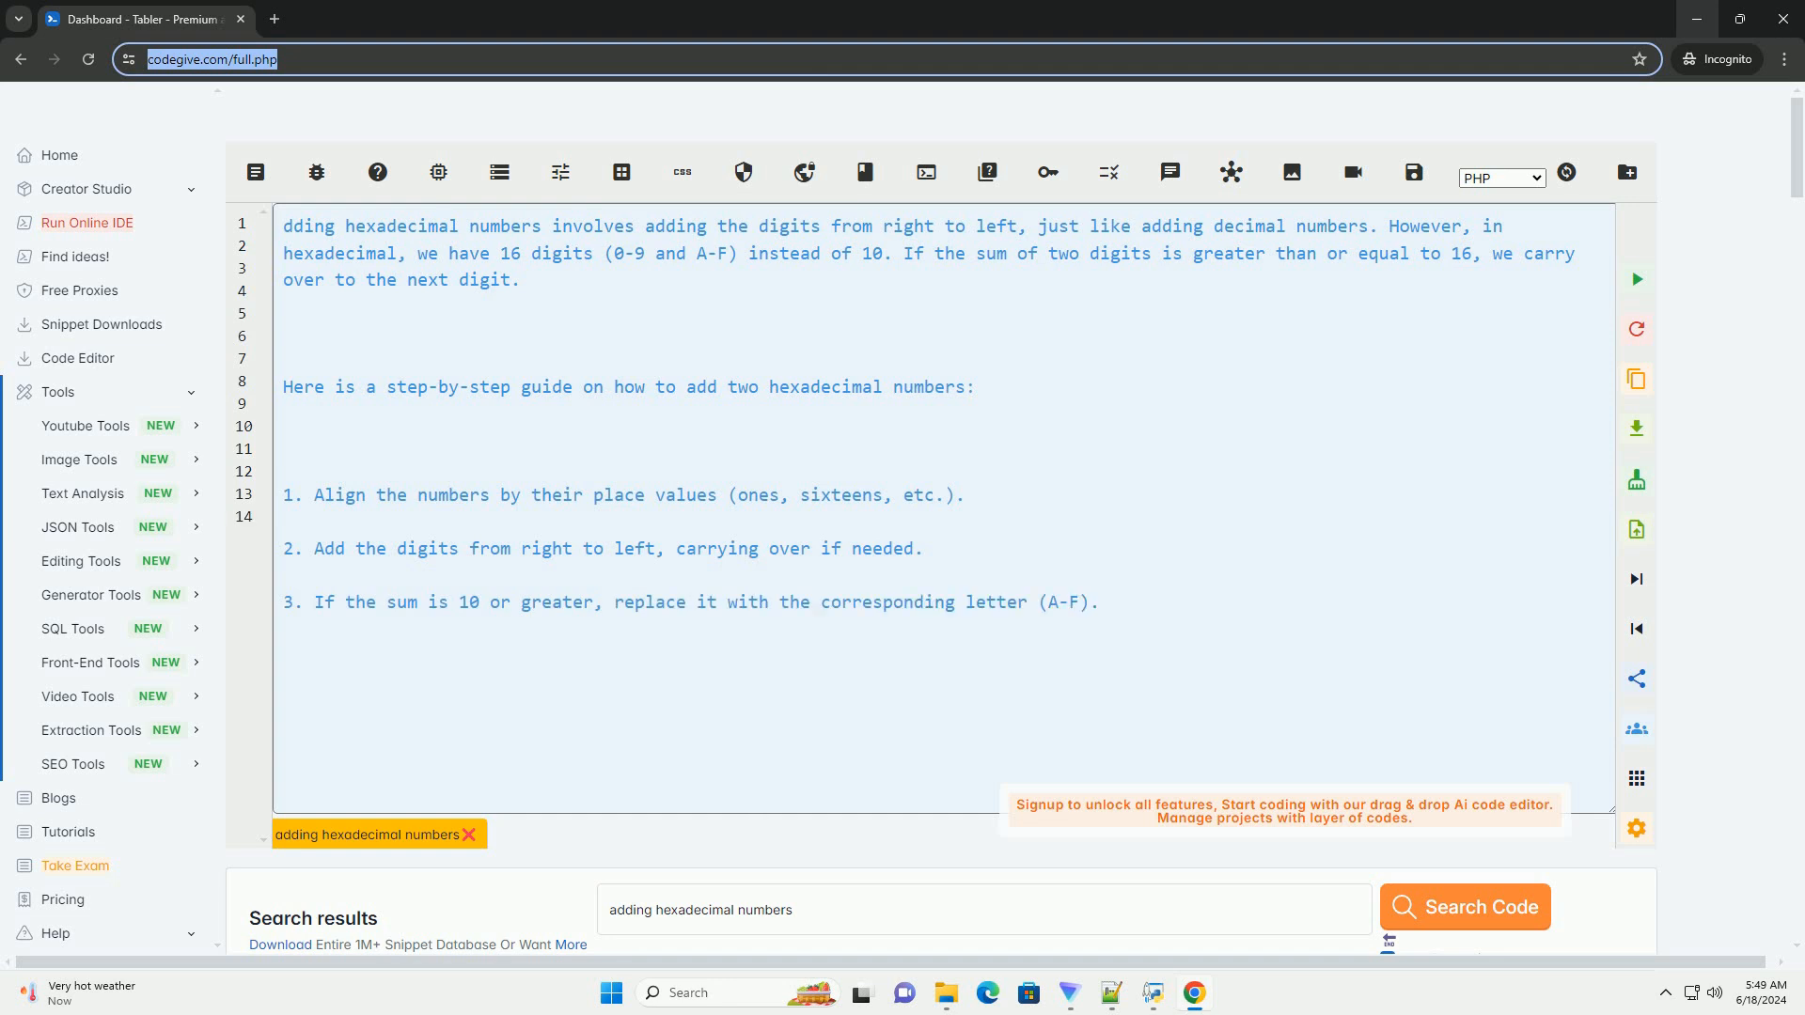
scroll("down", 3)
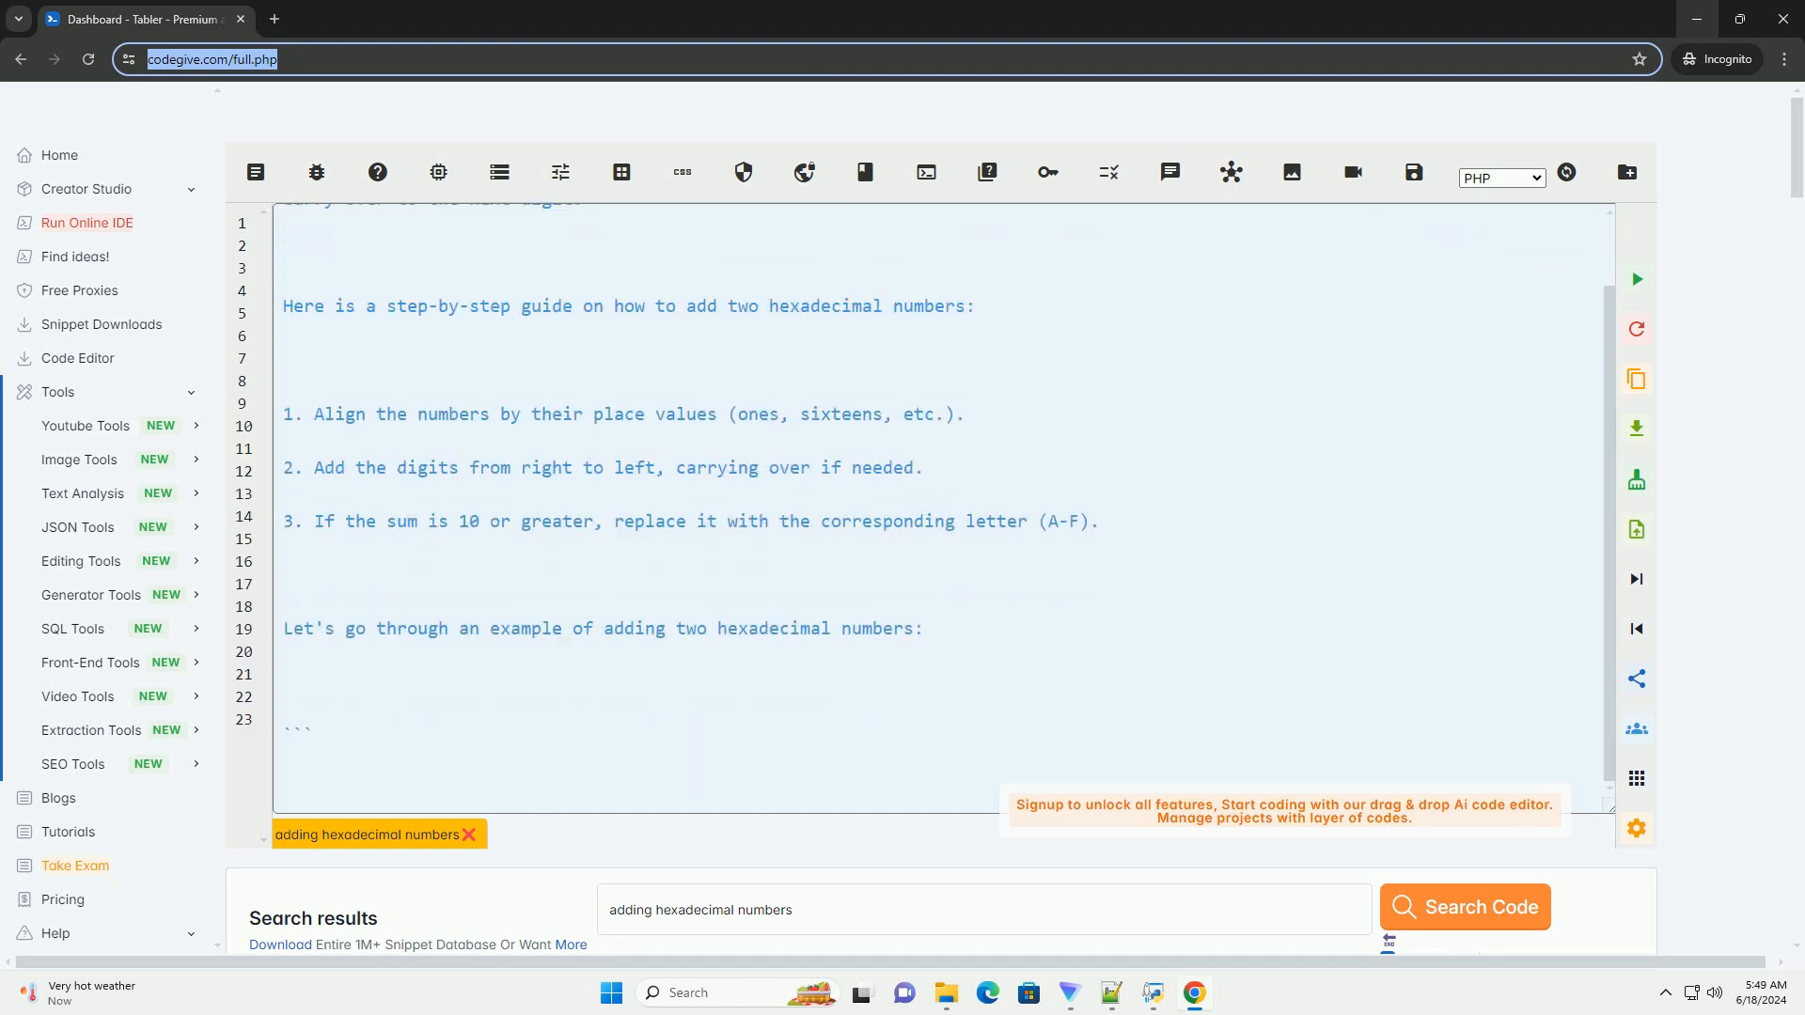
scroll("down", 3)
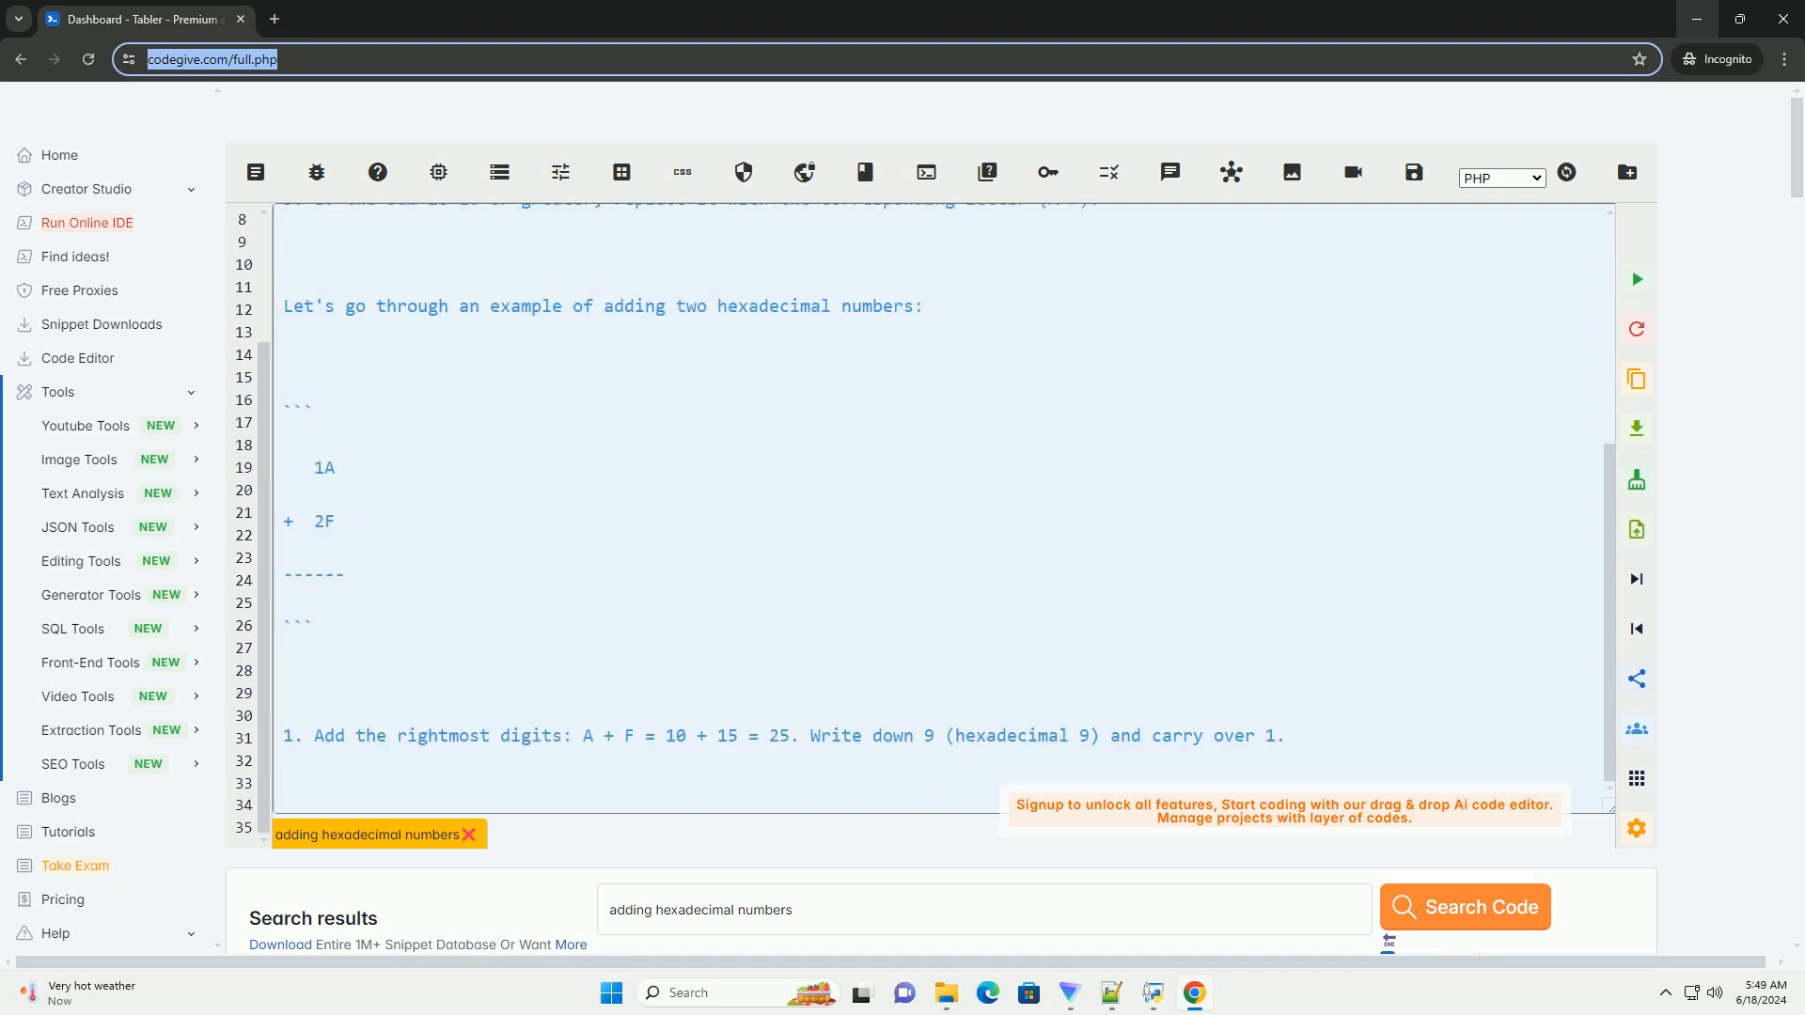
scroll("down", 3)
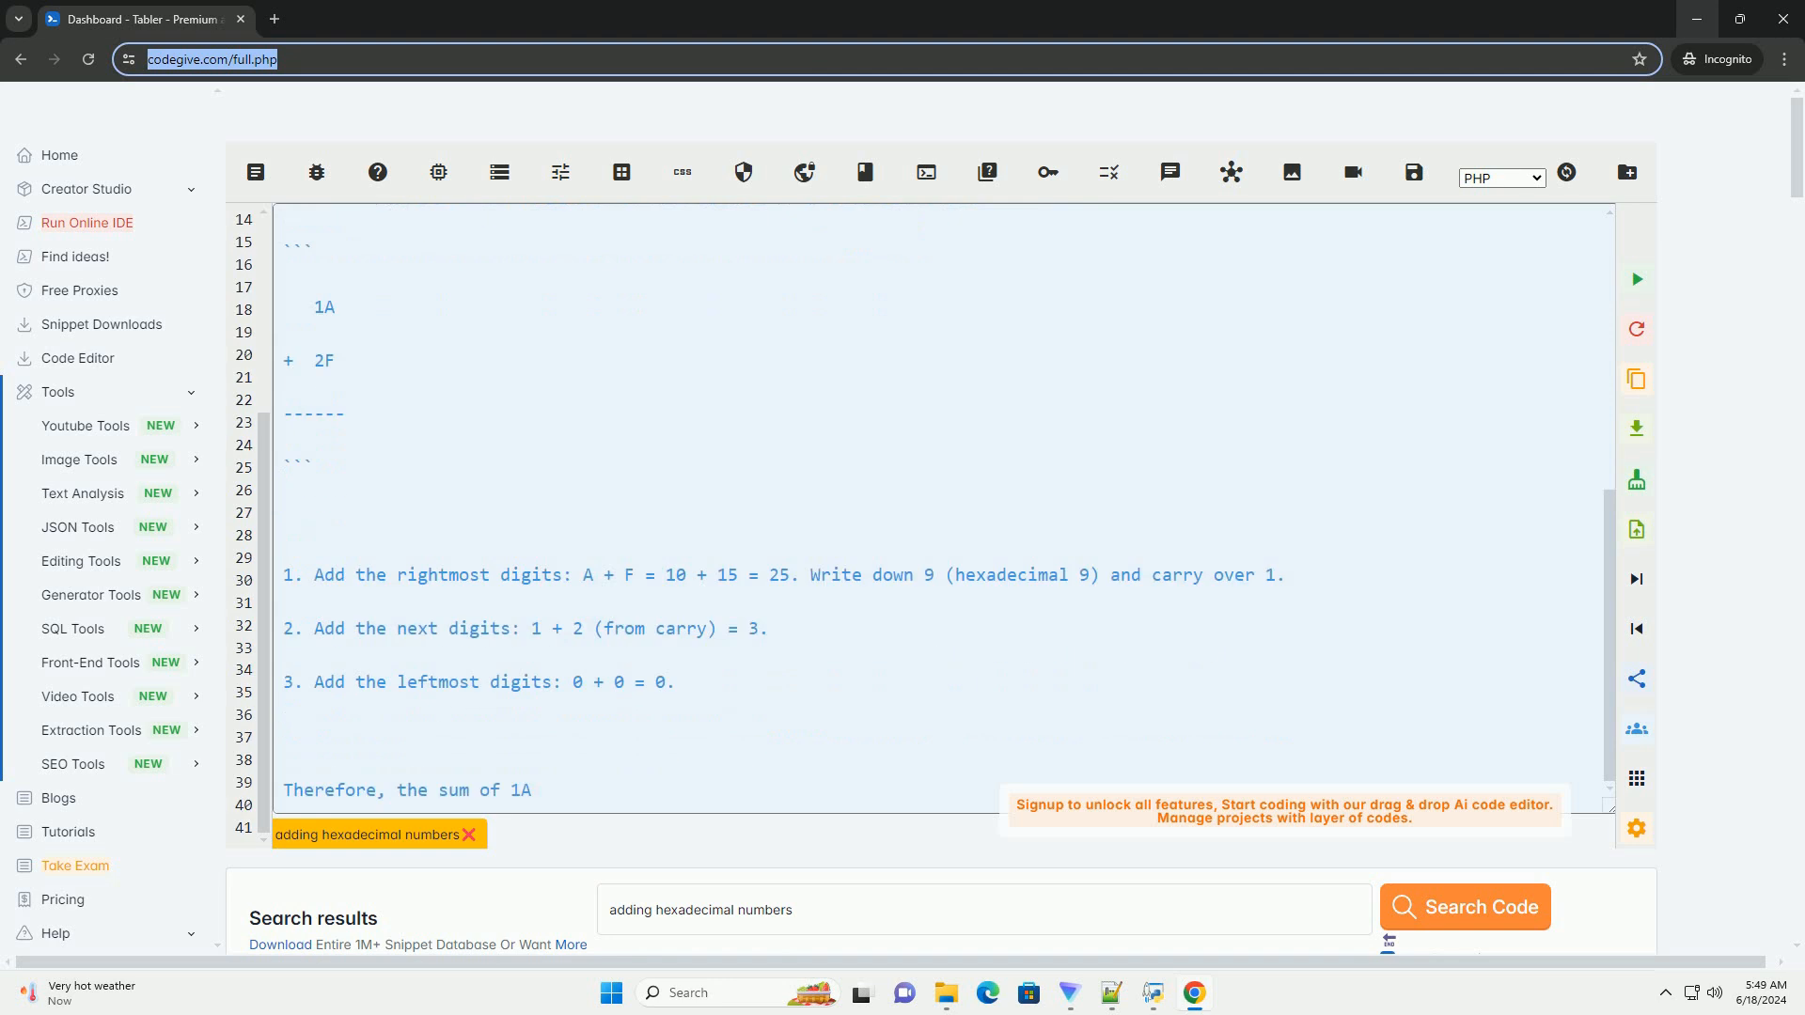
scroll("down", 3)
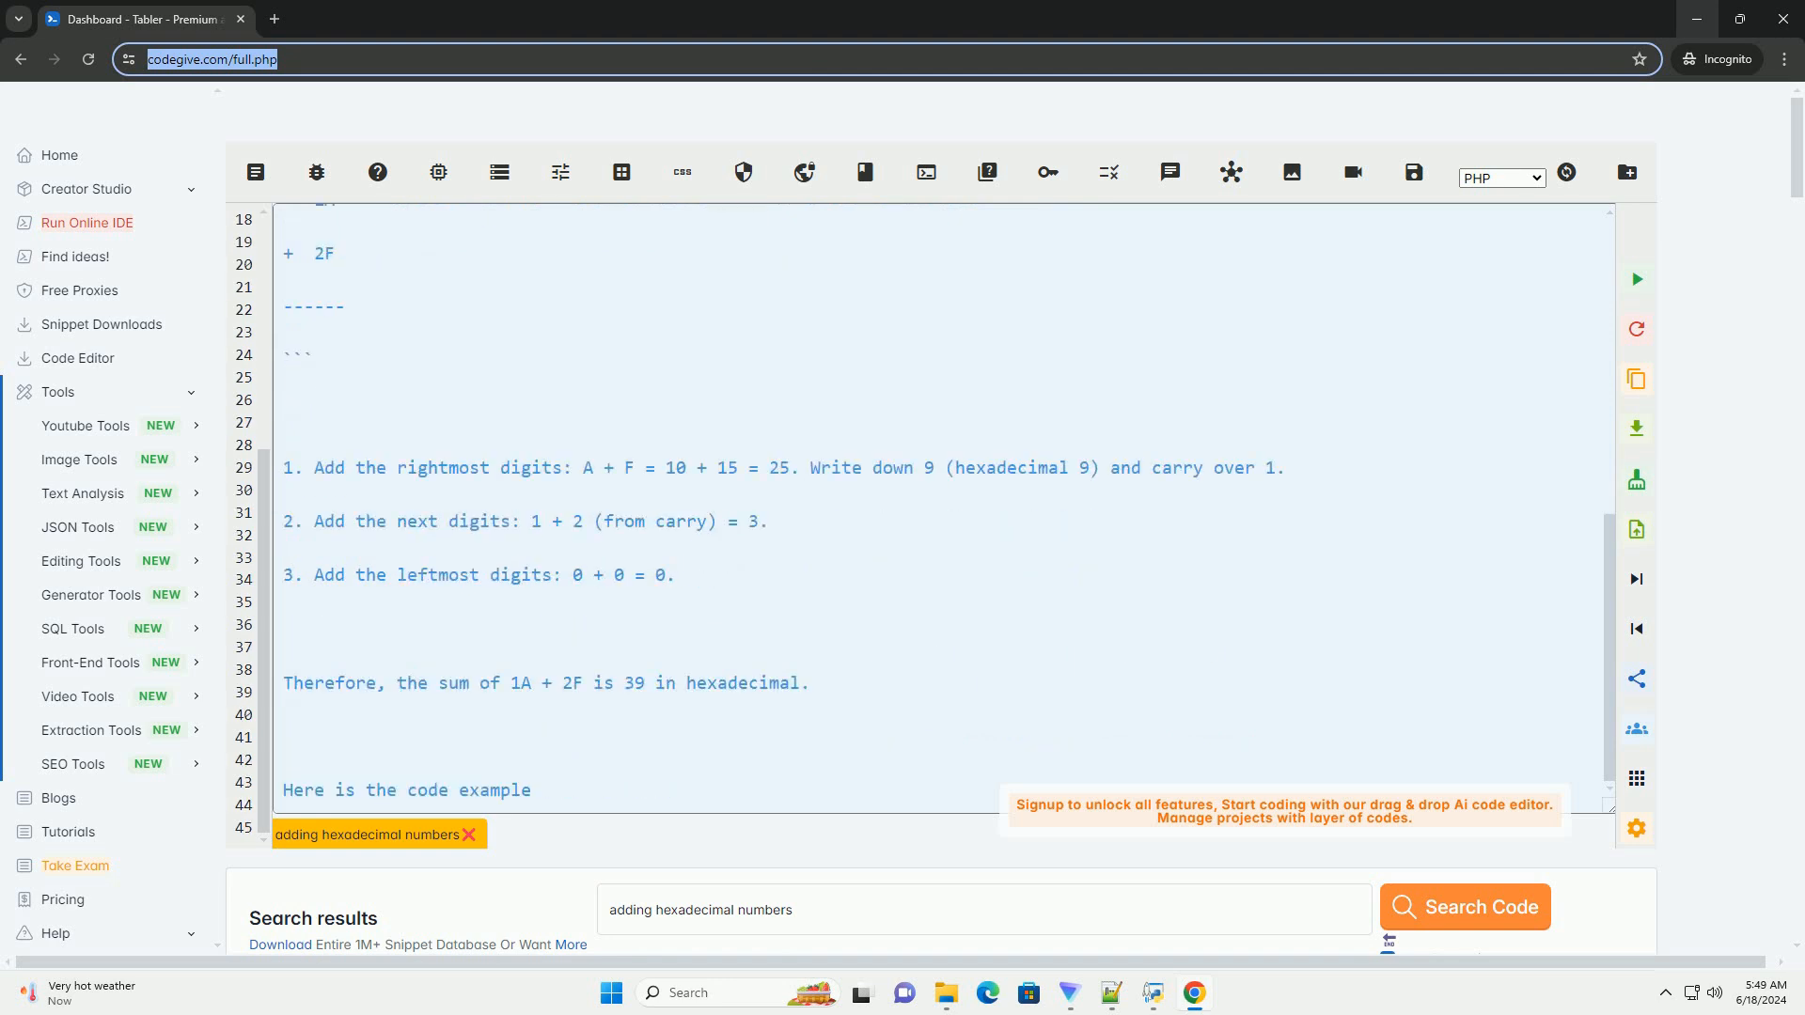
scroll("down", 3)
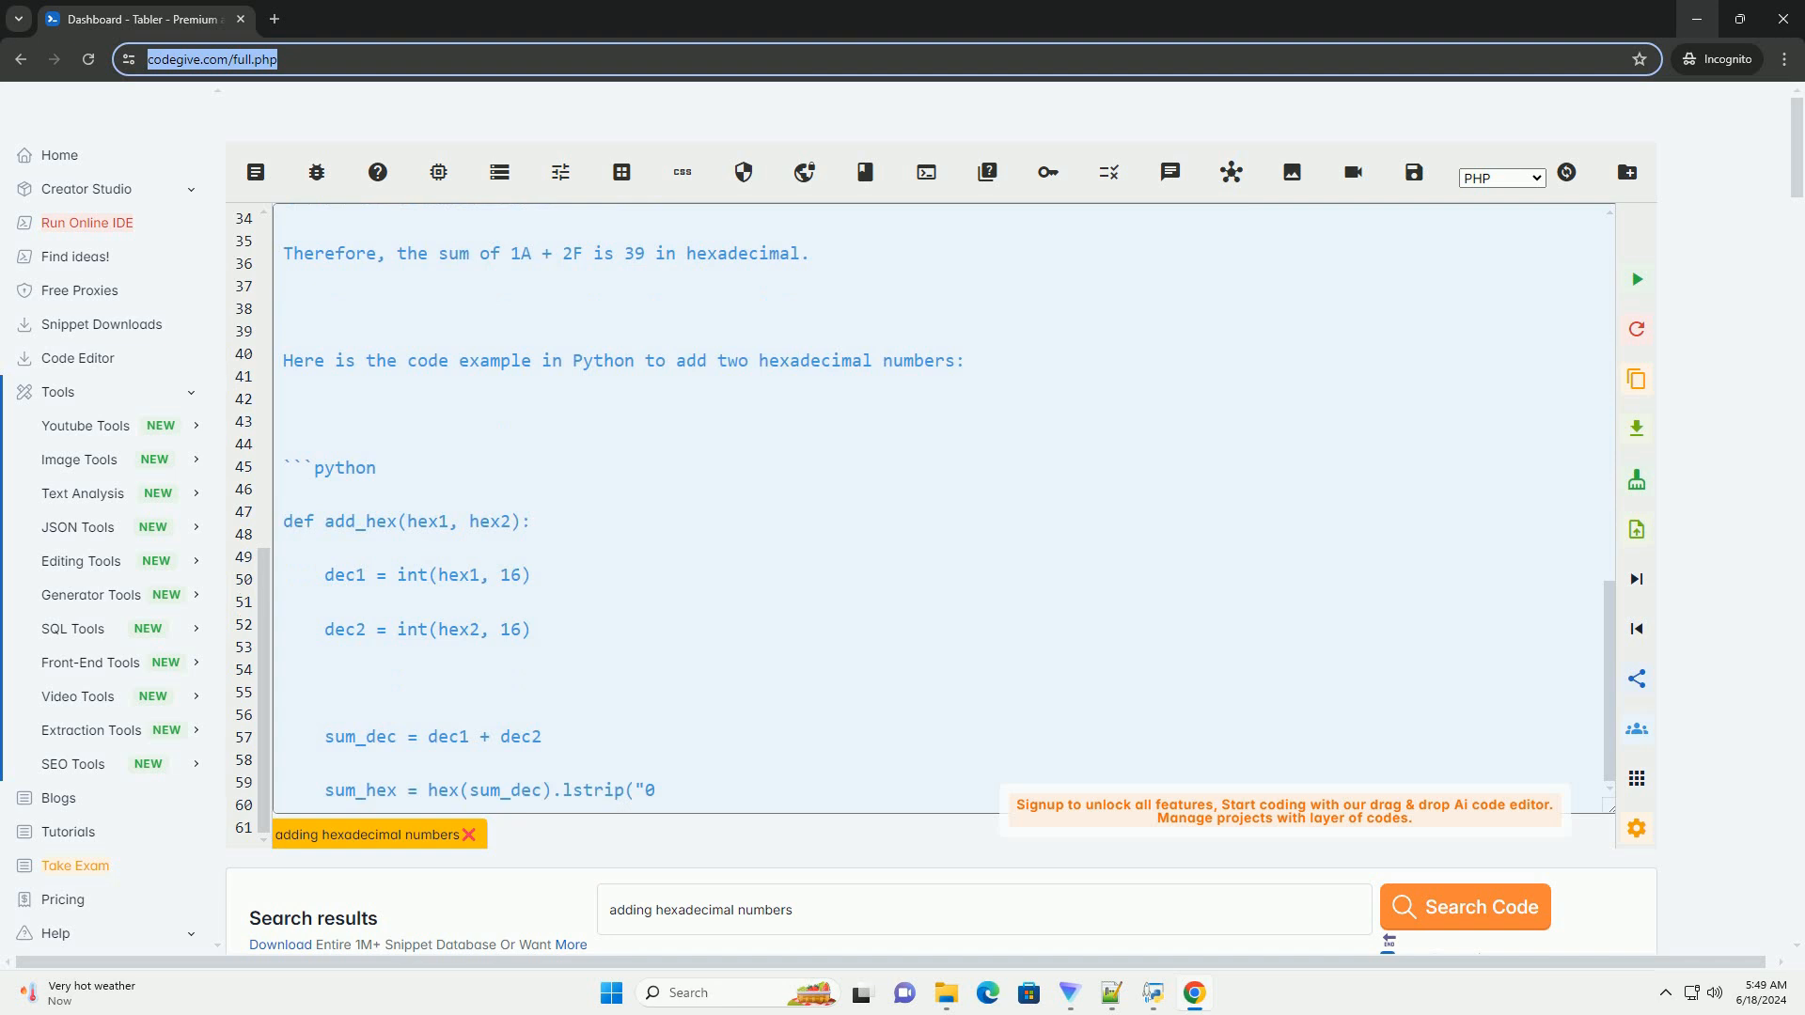
scroll("down", 3)
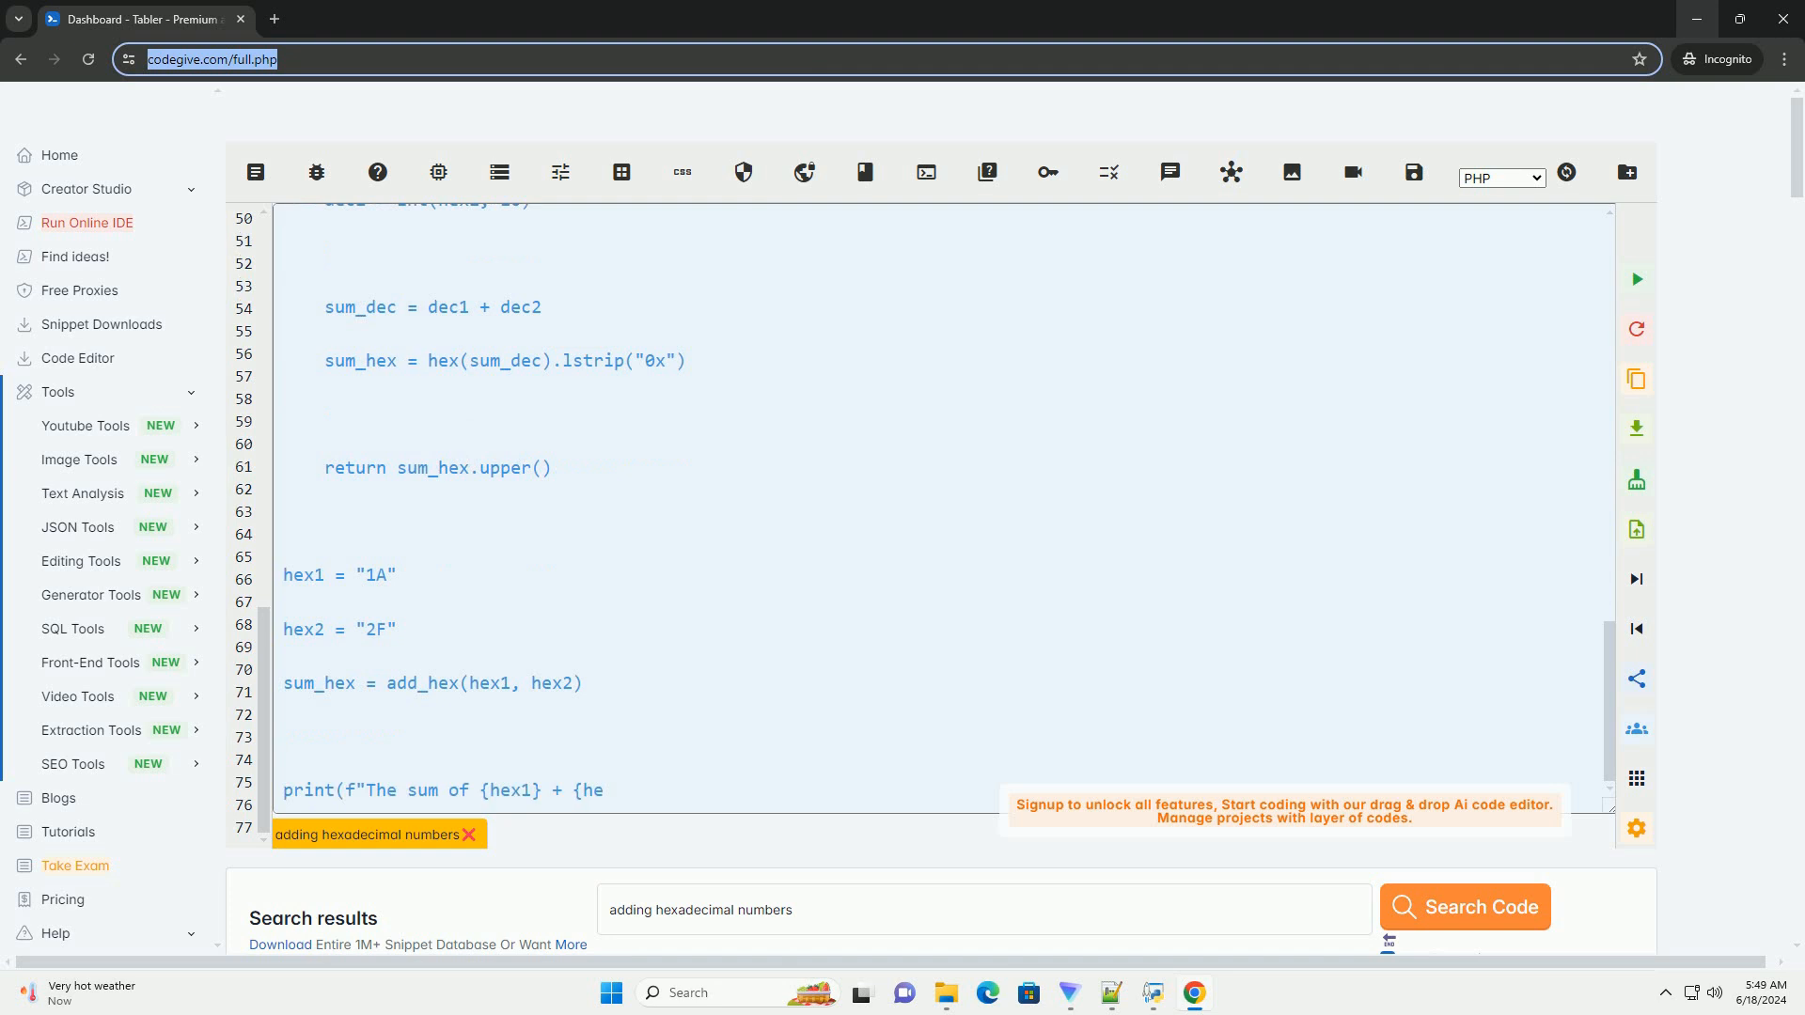
scroll("down", 3)
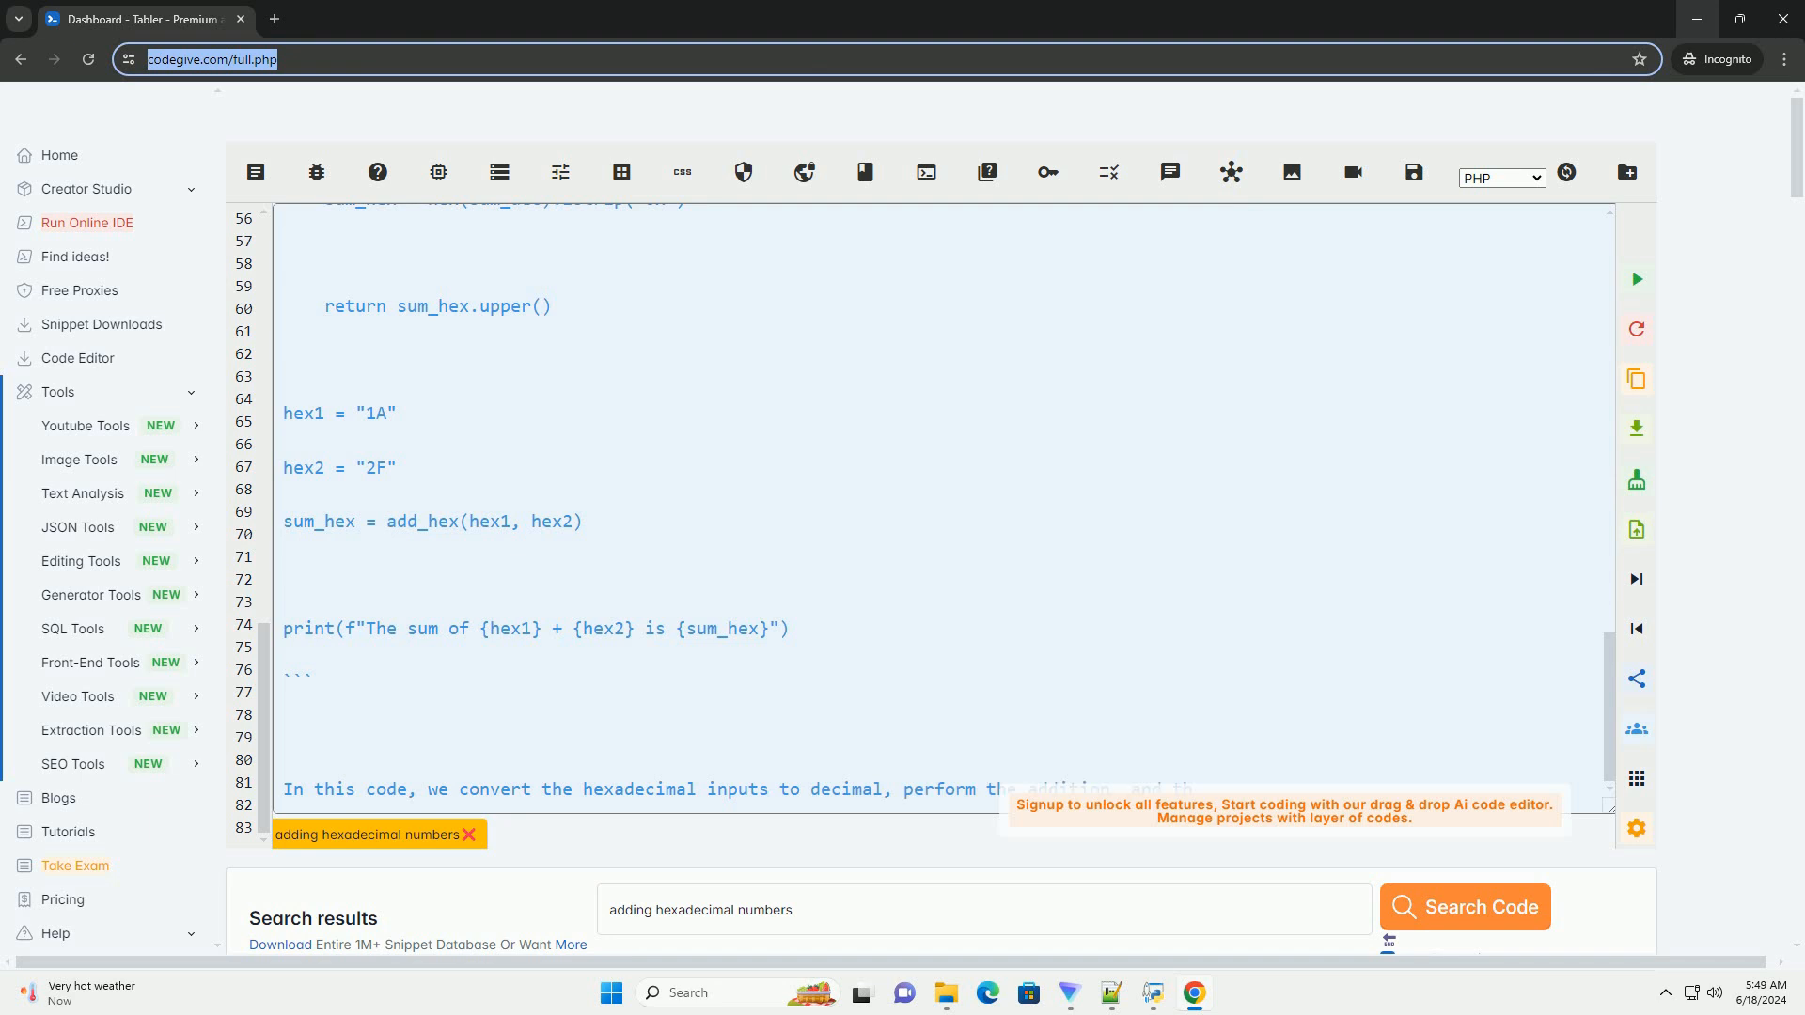
scroll("down", 3)
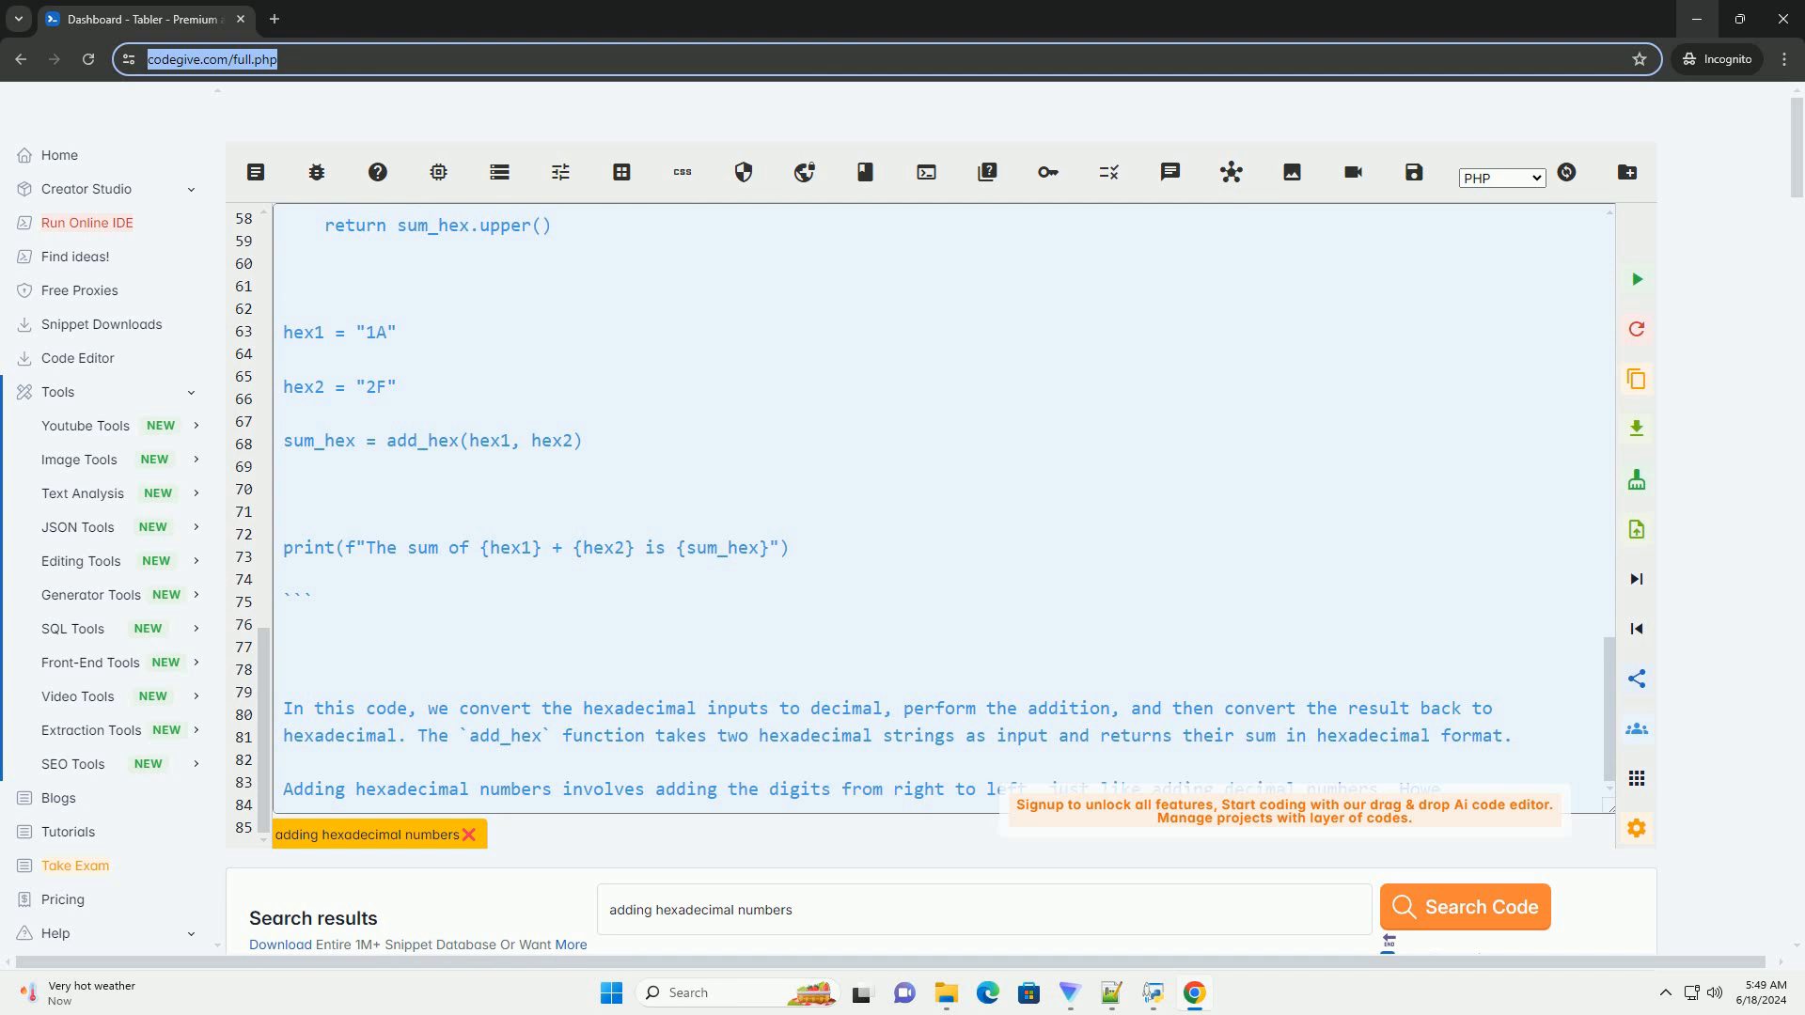
scroll("down", 3)
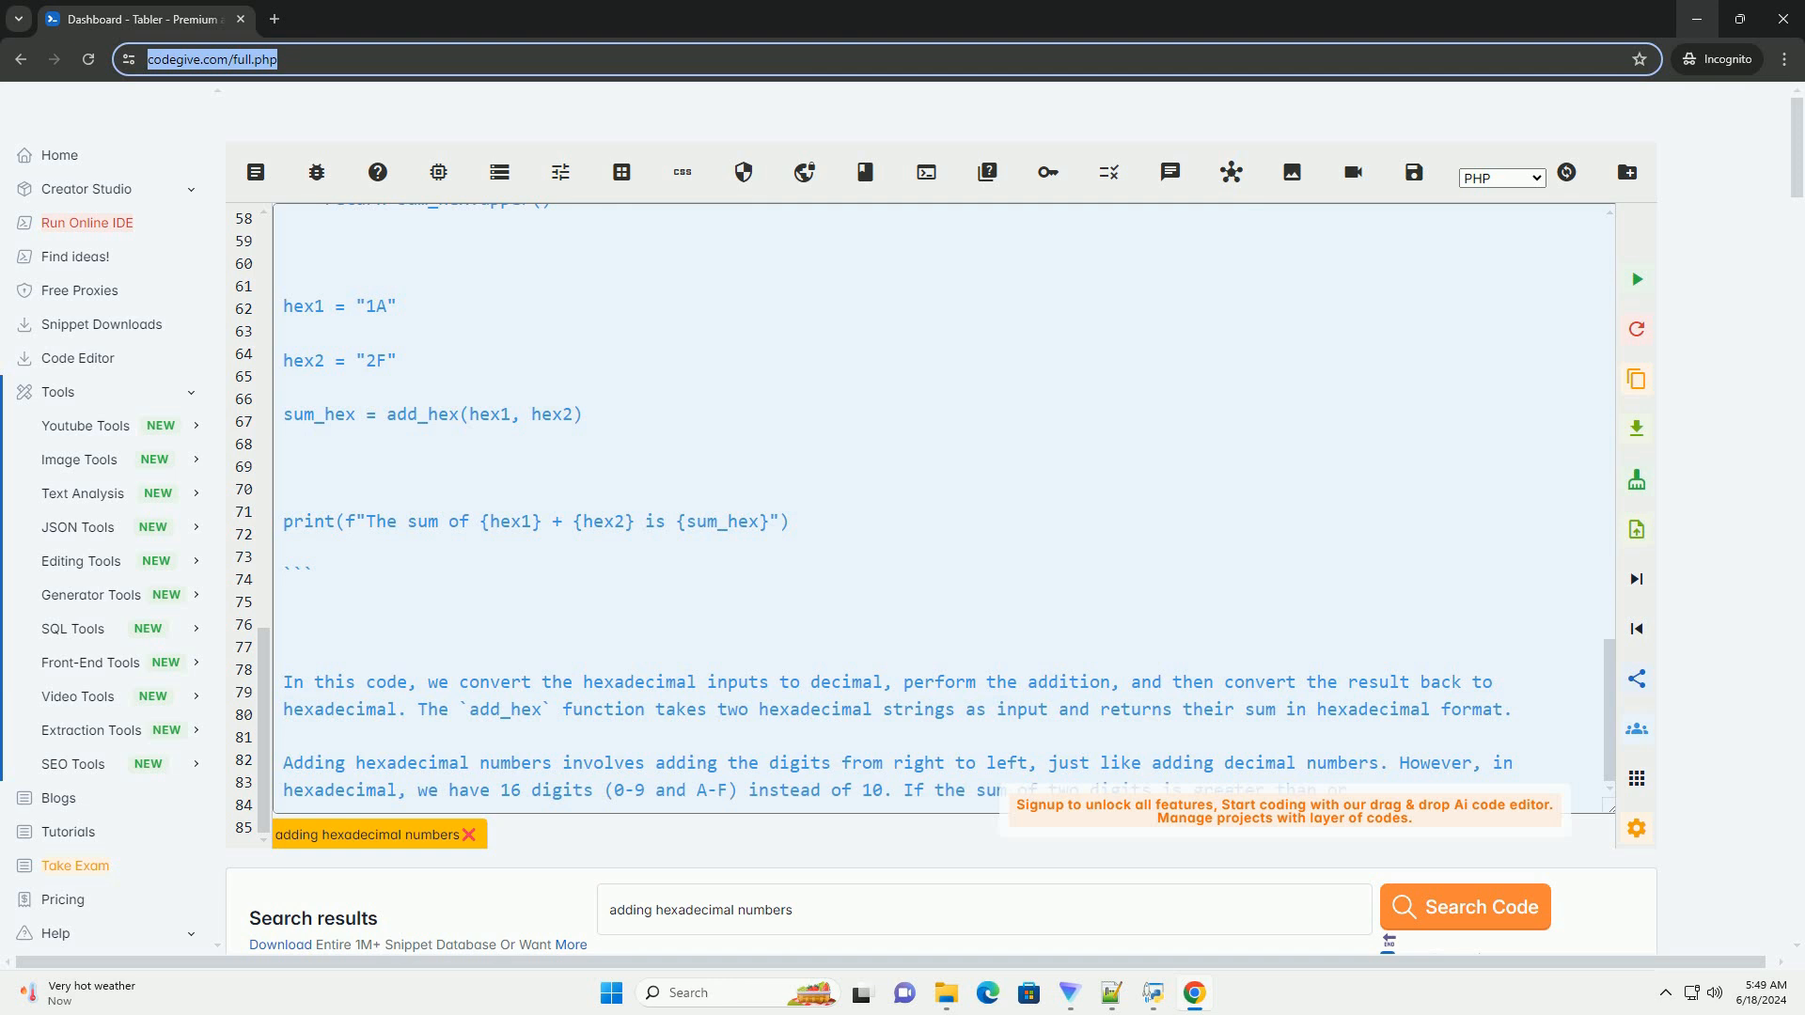
scroll("down", 3)
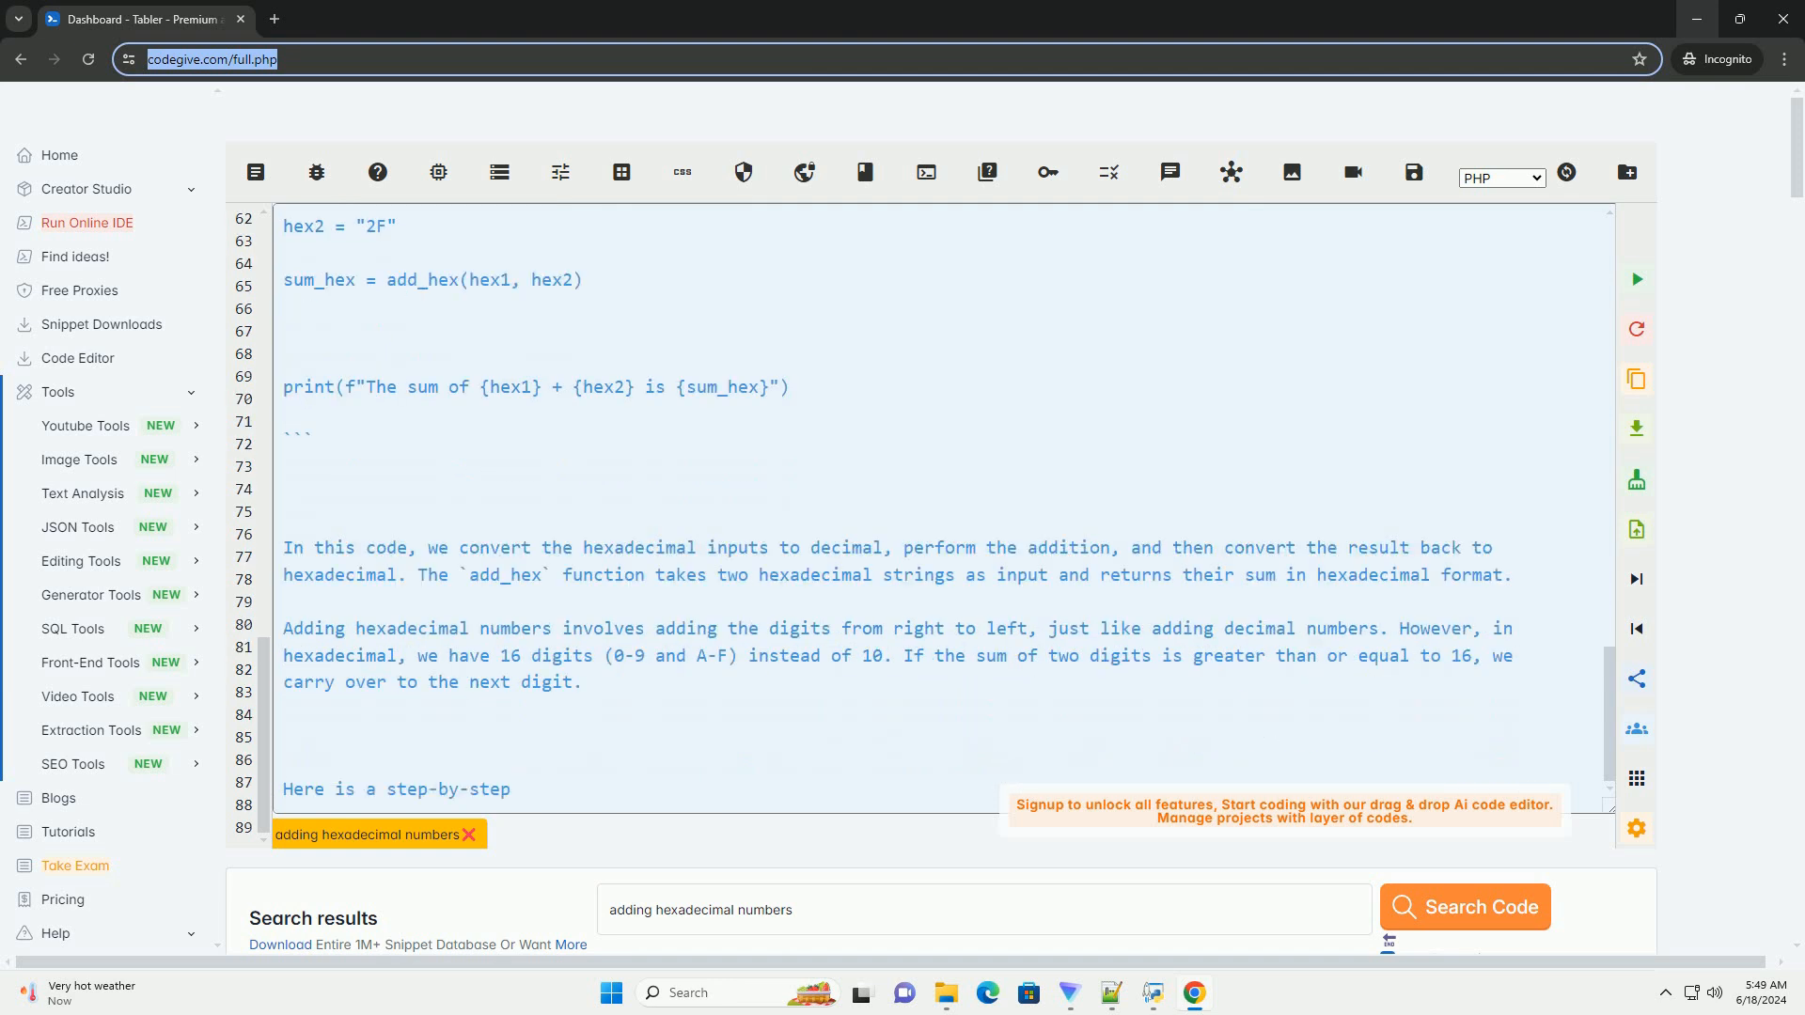
type("guide on how to add two hexadecimal")
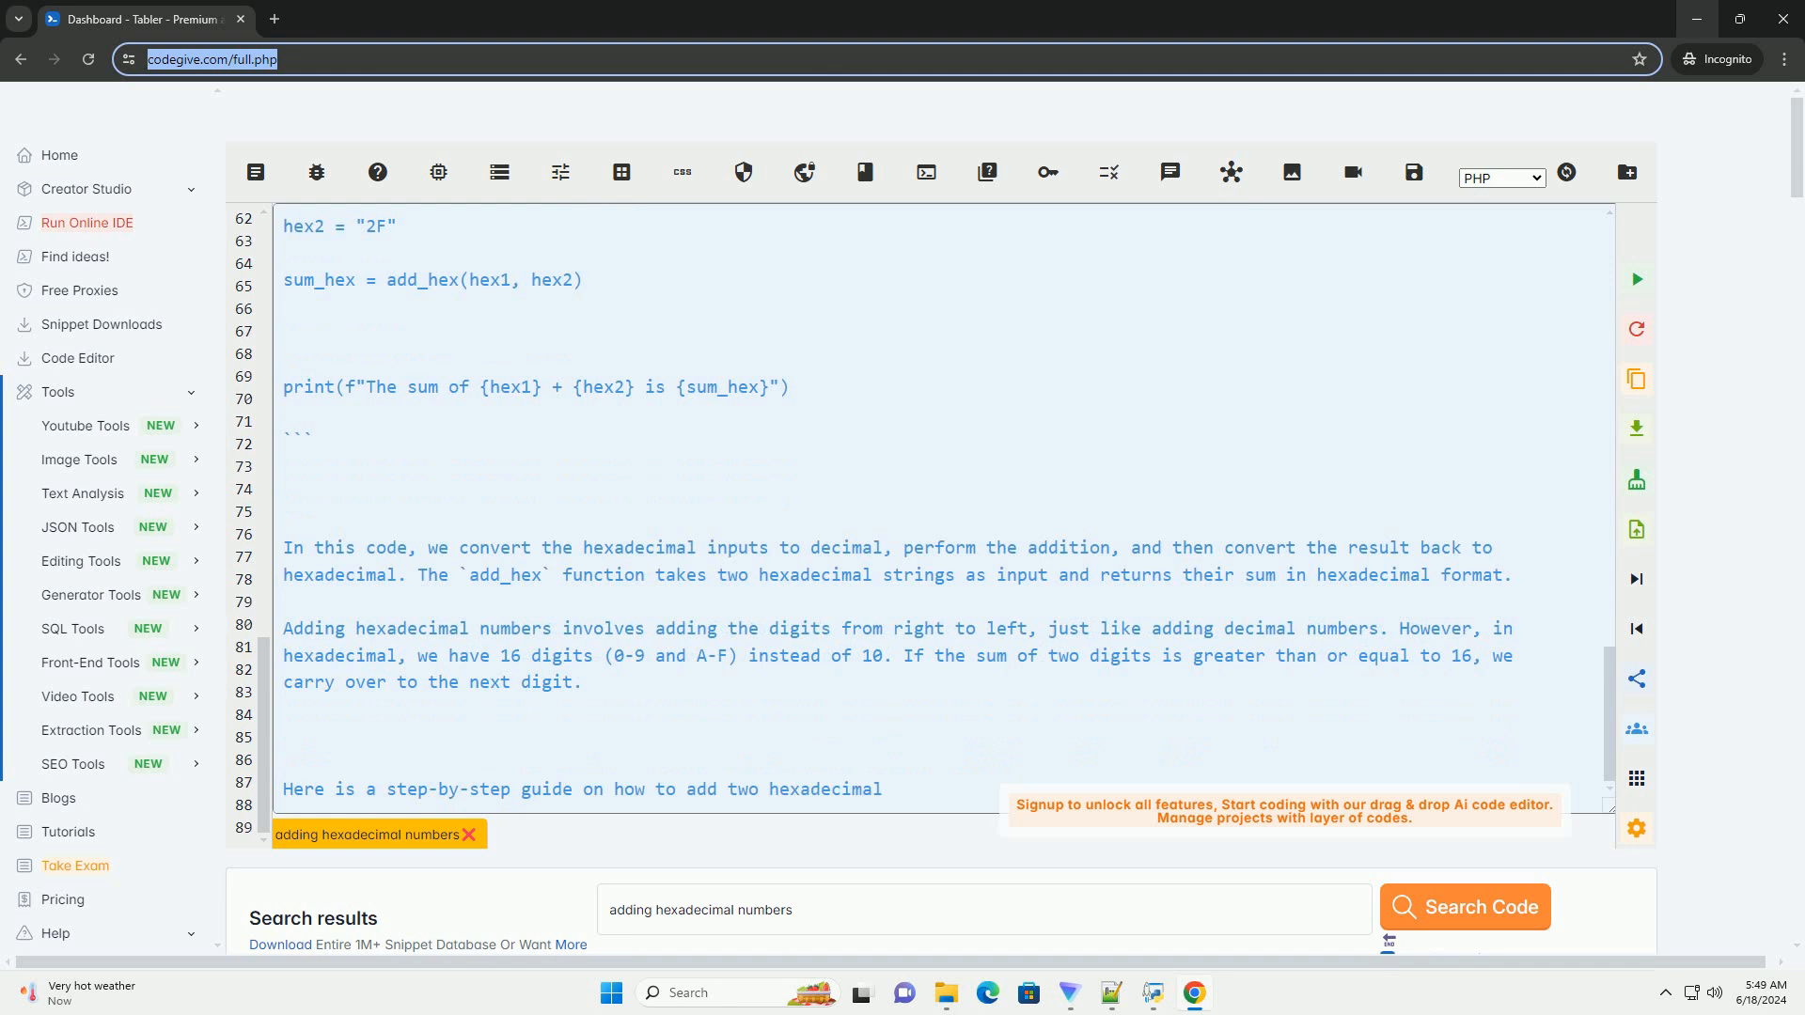
scroll("down", 3)
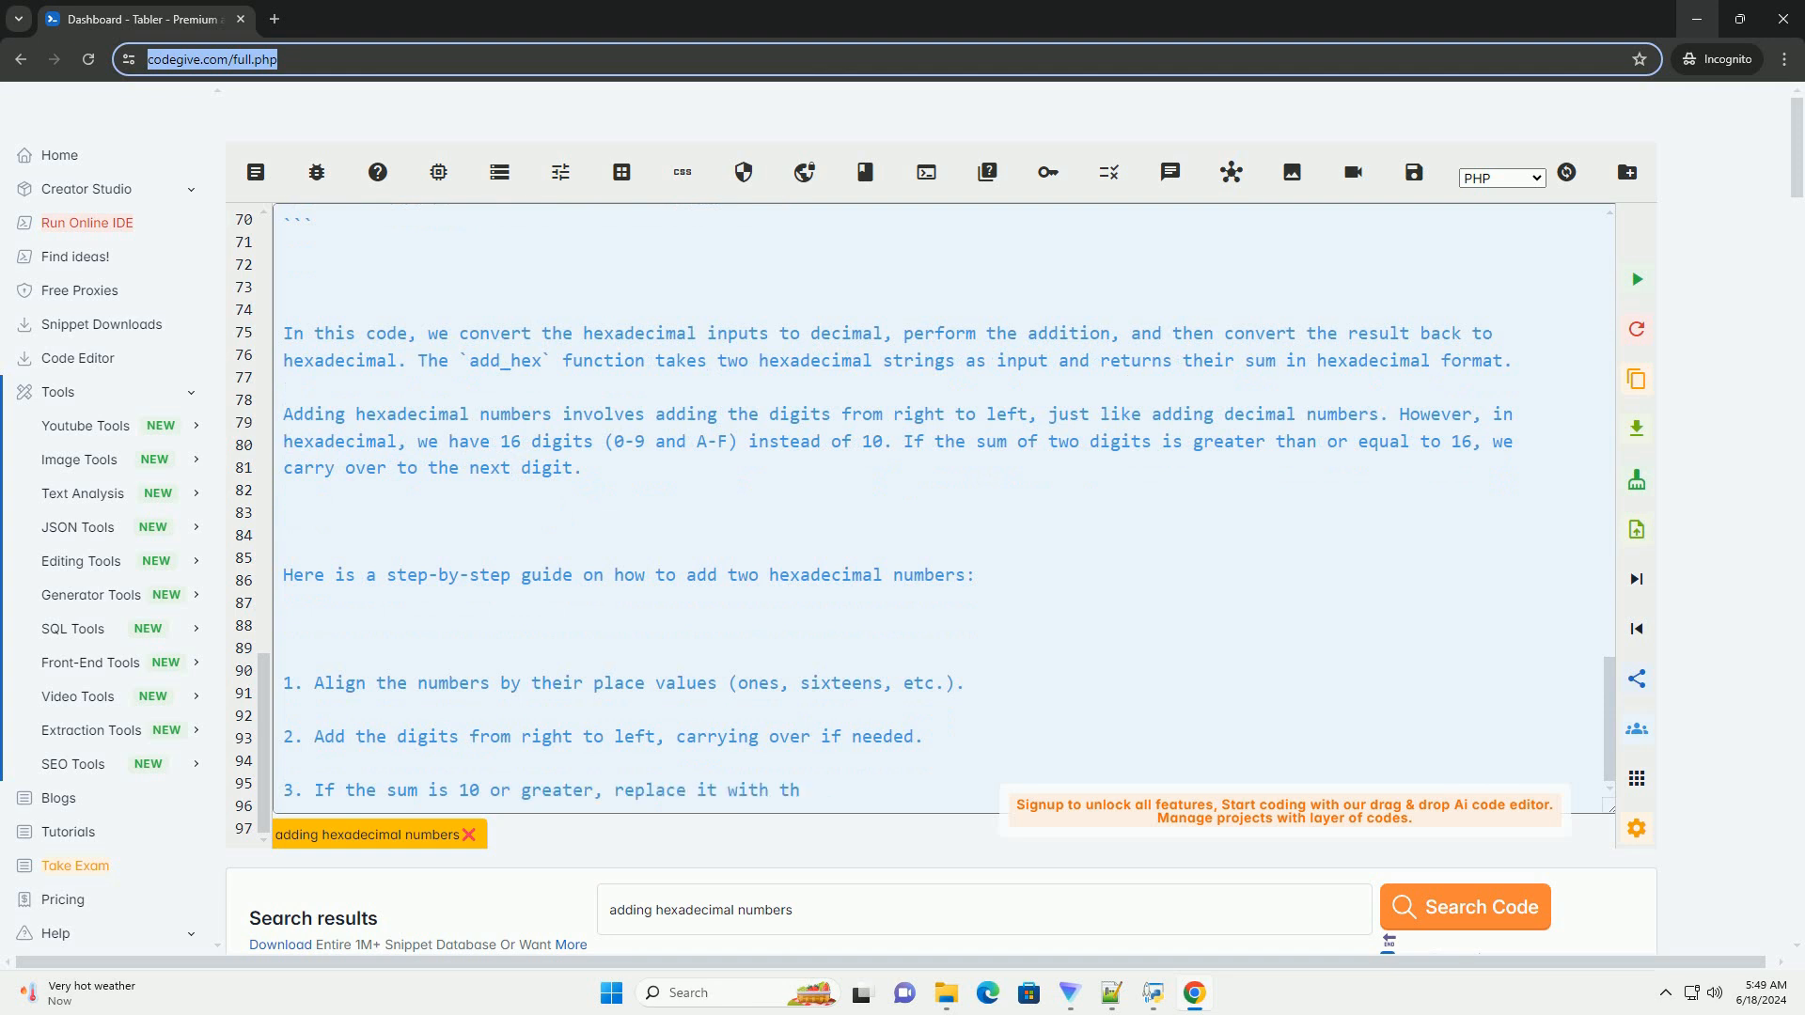
scroll("down", 3)
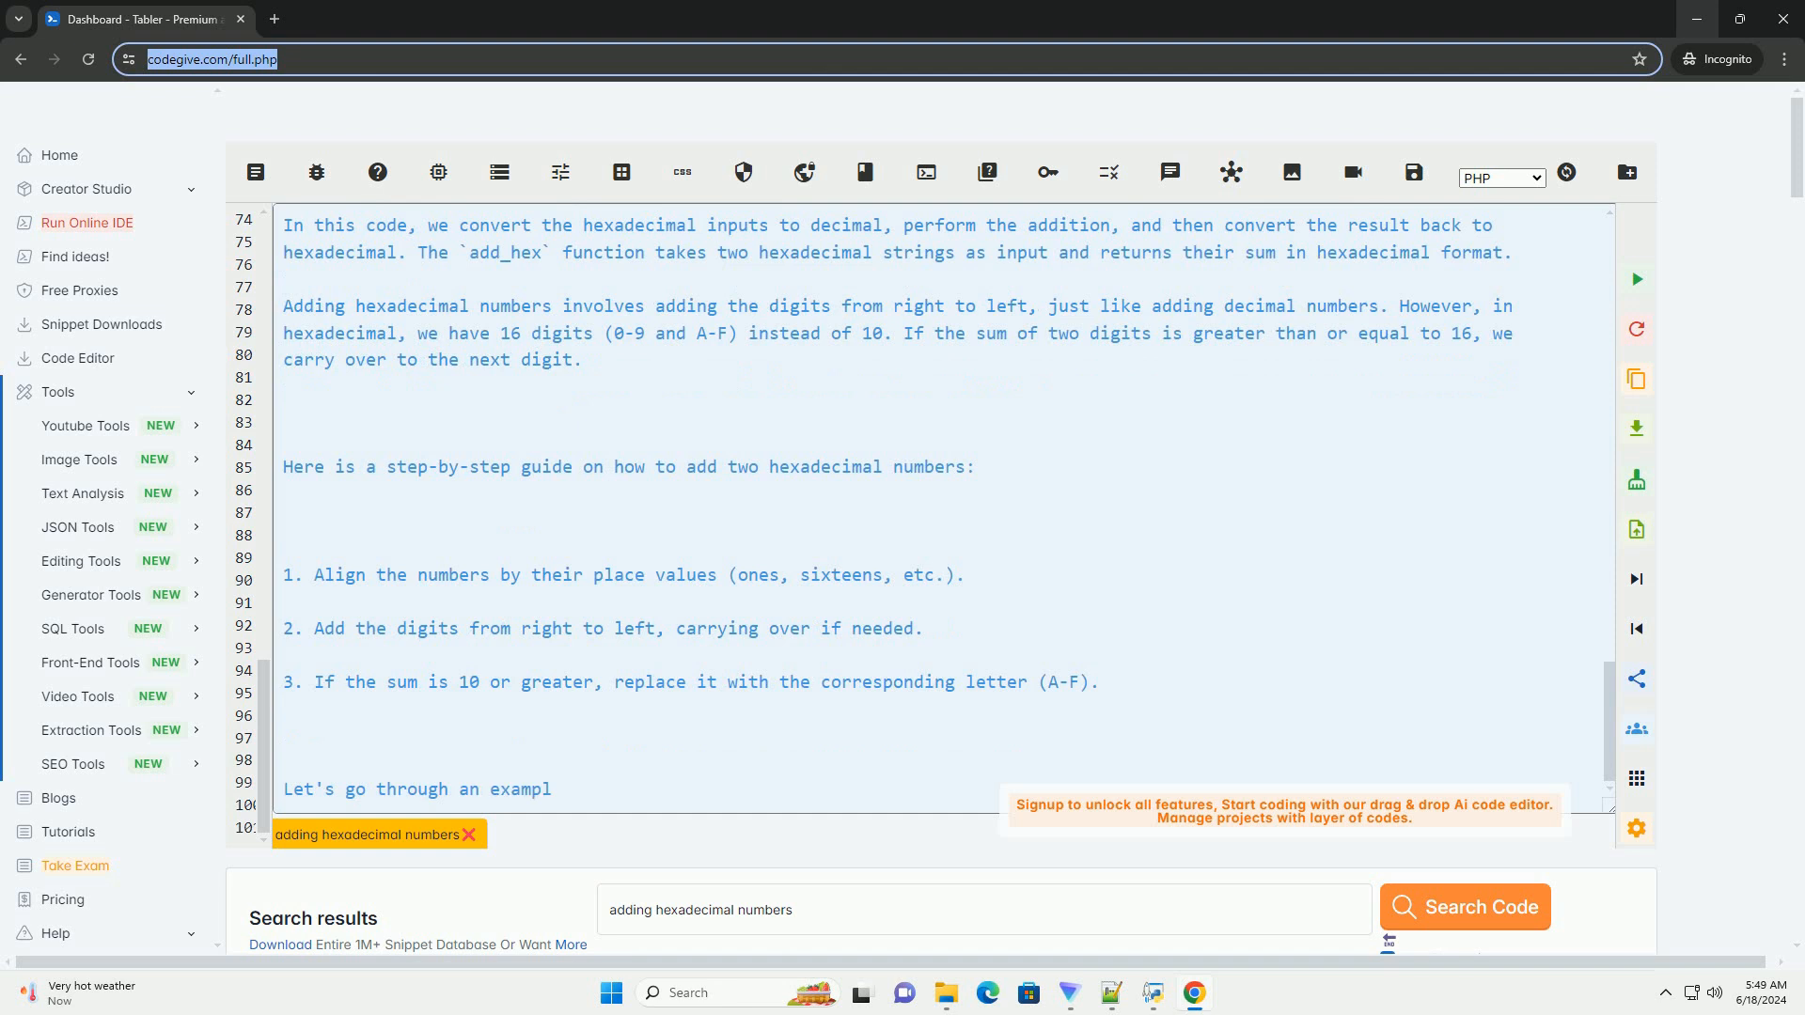
type("e of adding two hexadecimal numbers:")
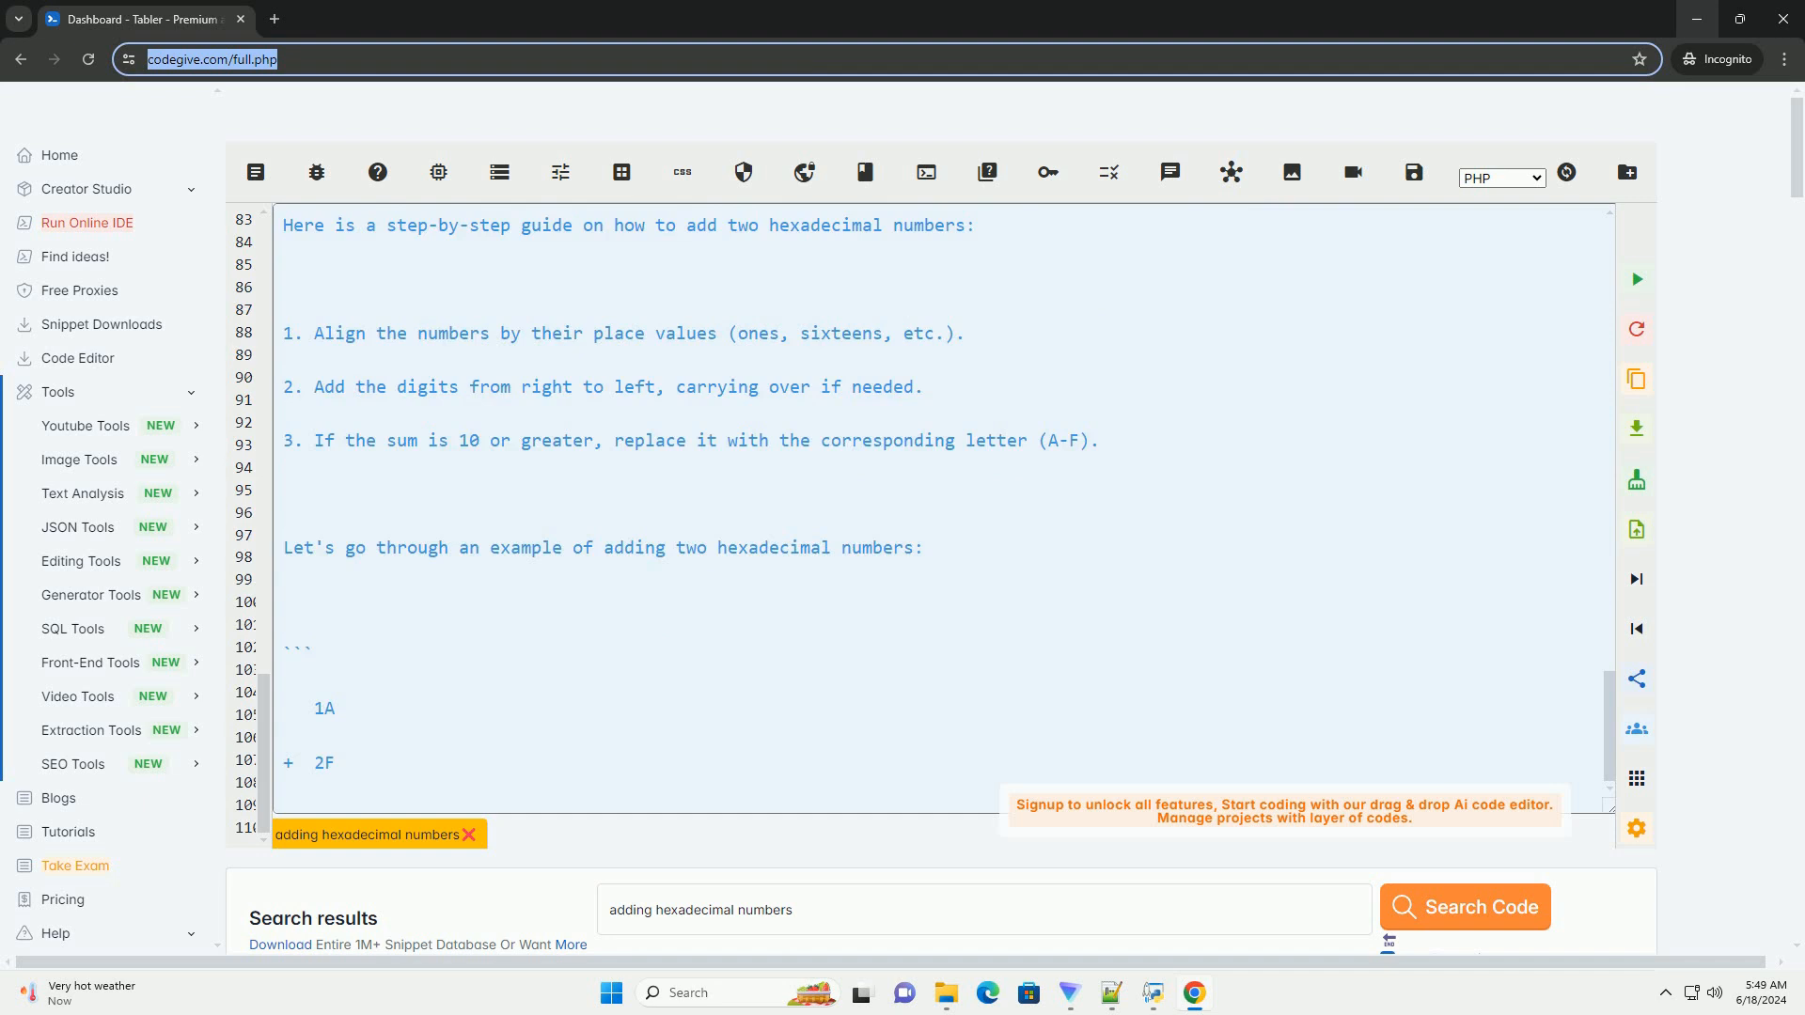
scroll("down", 3)
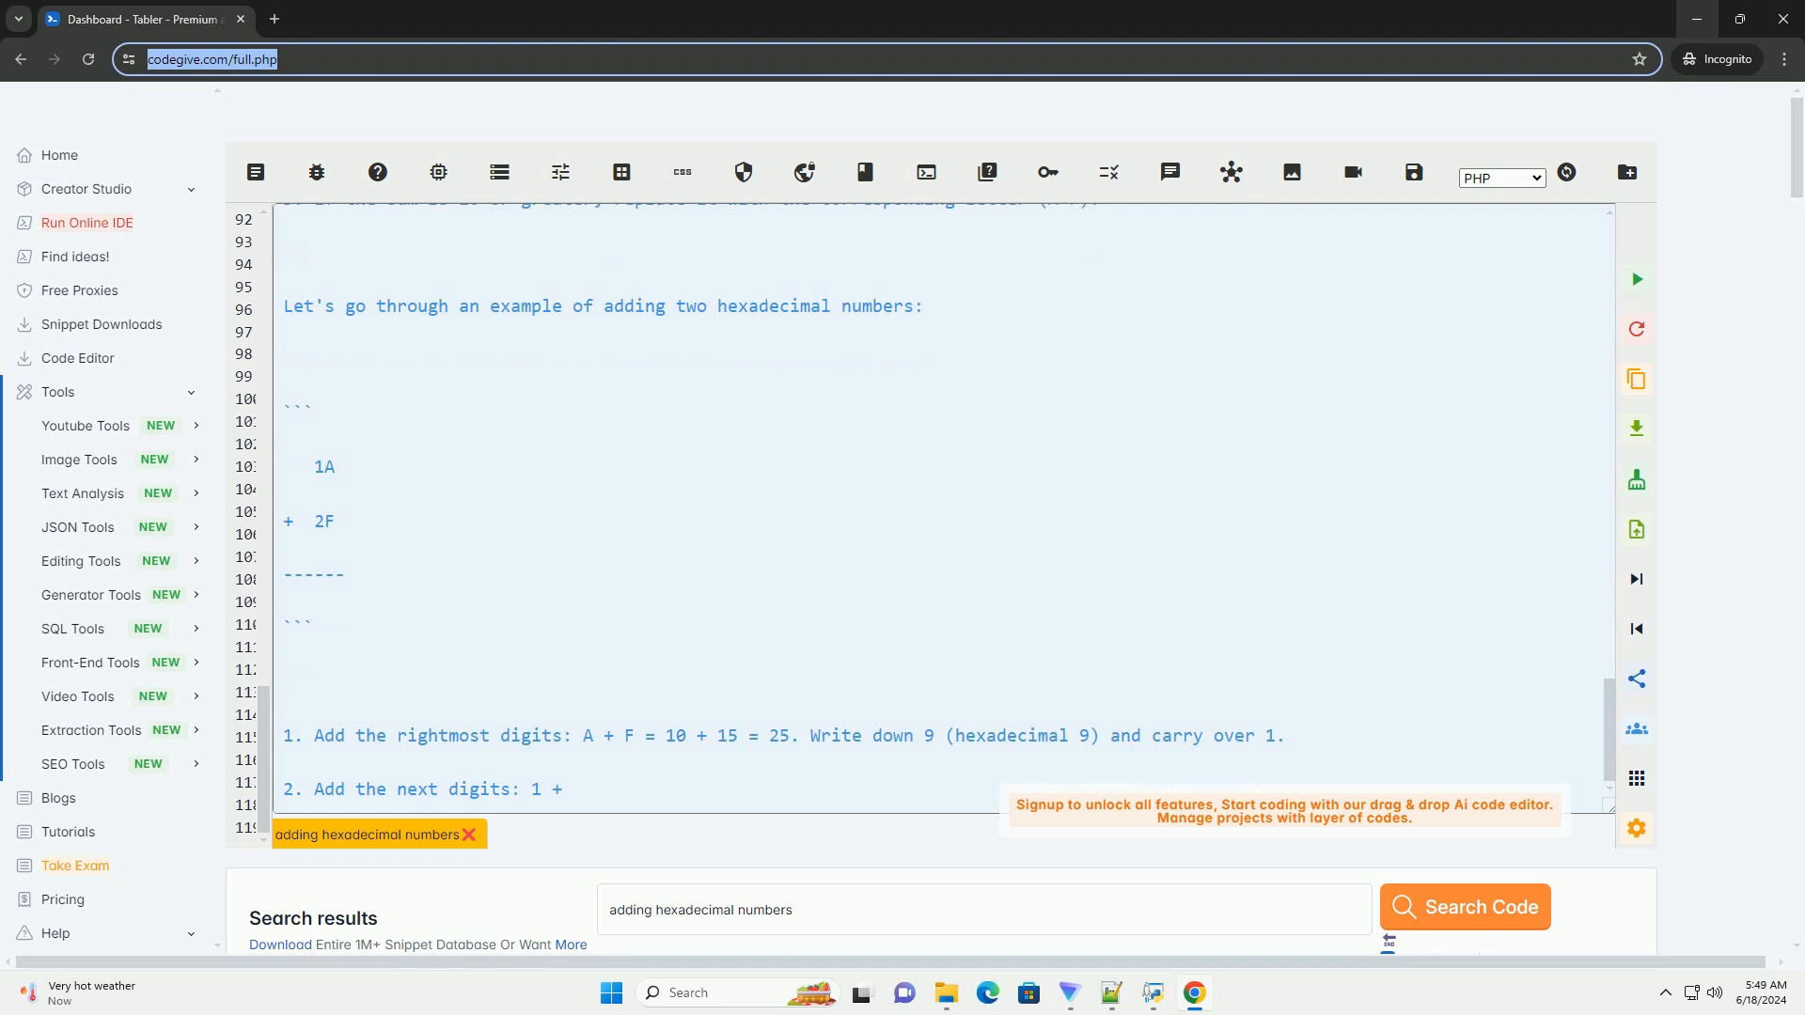
scroll("down", 3)
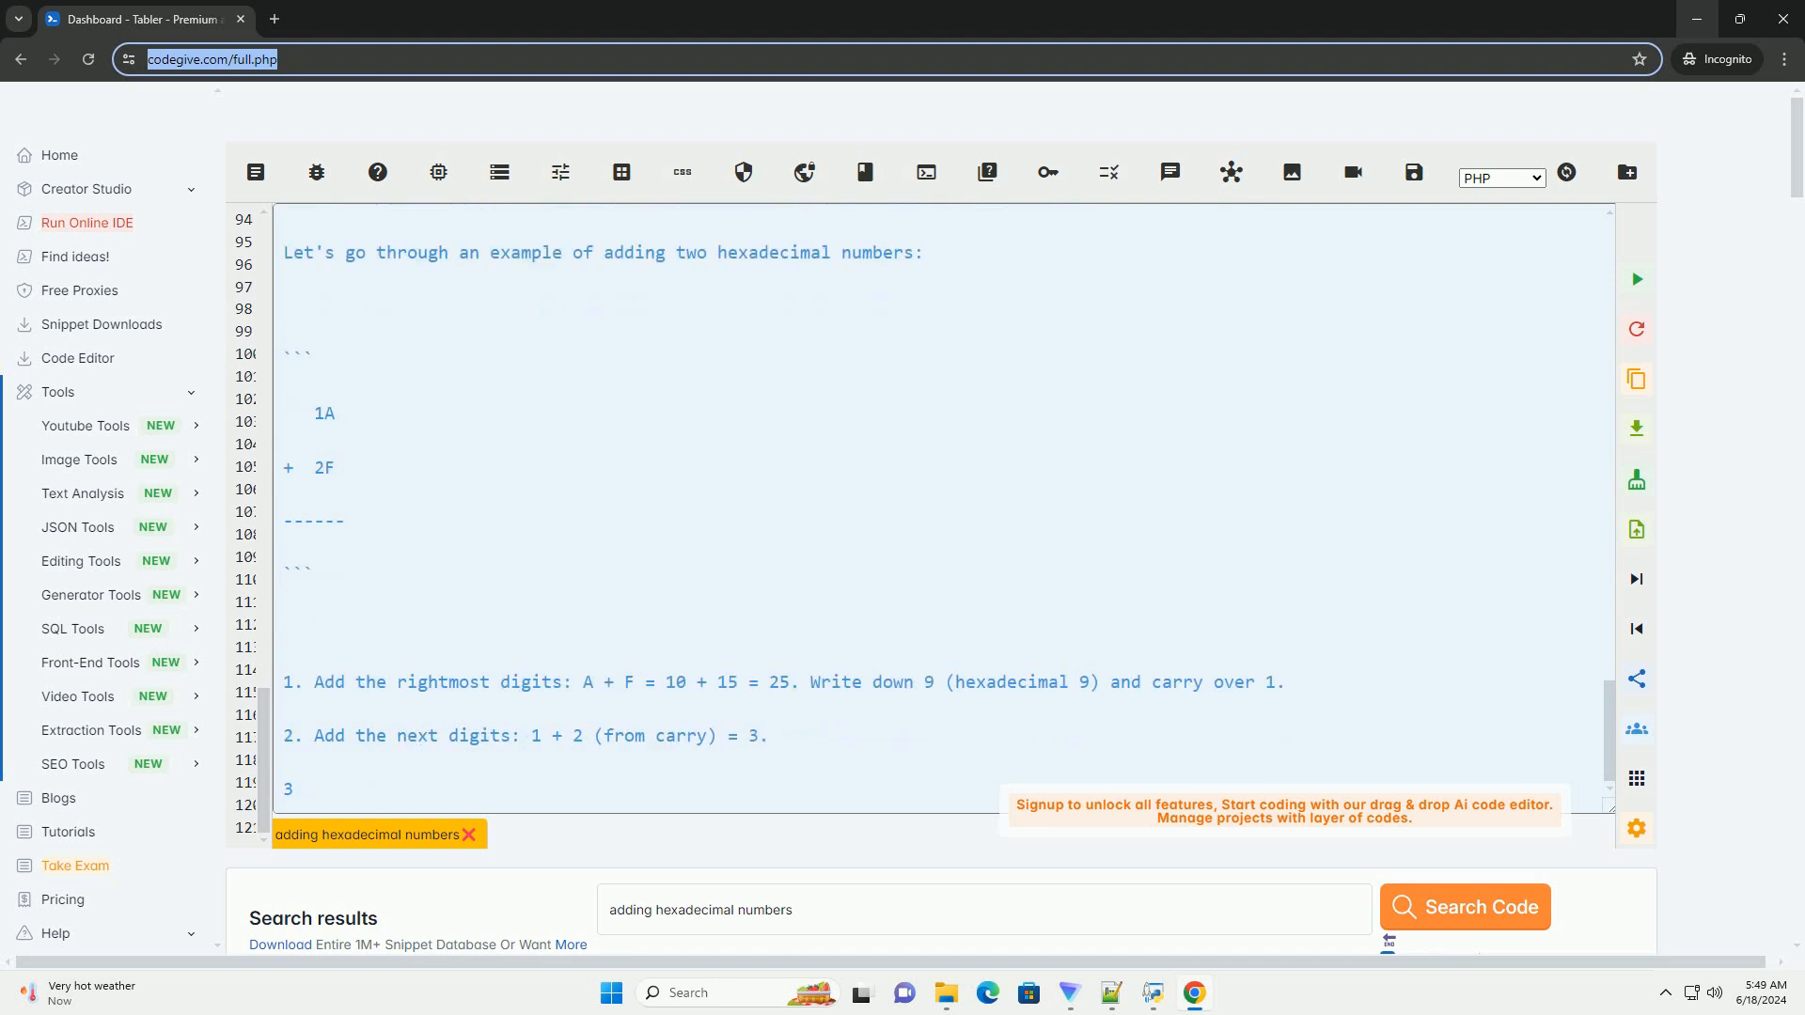